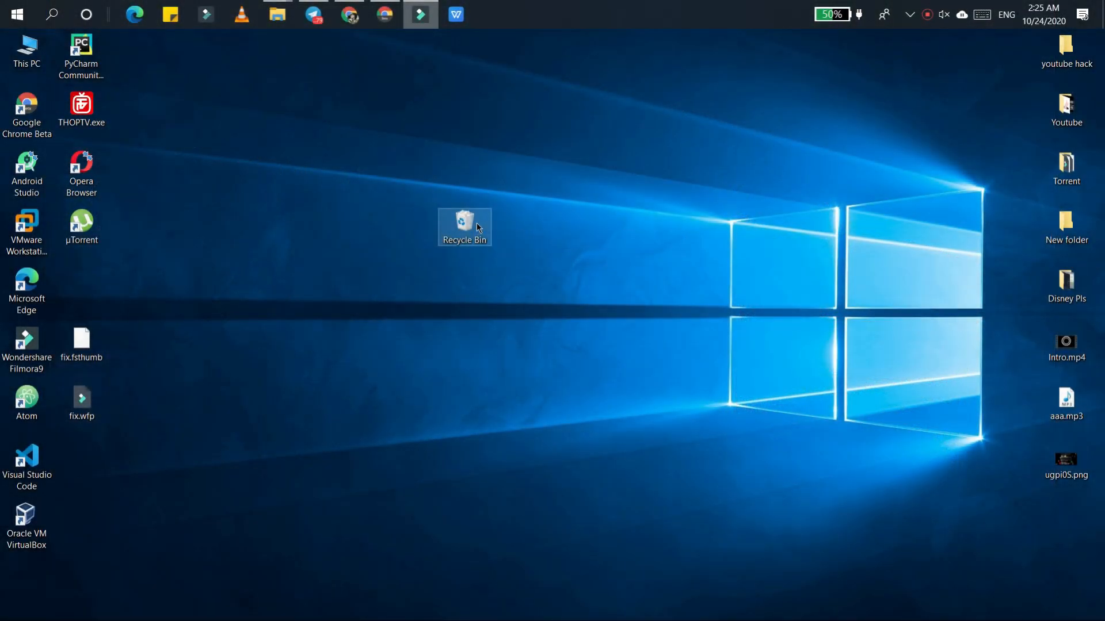
# Step: Empty the Recycle Bin and confirm permanently deleting its 71 items
pyautogui.rightClick(464, 225)
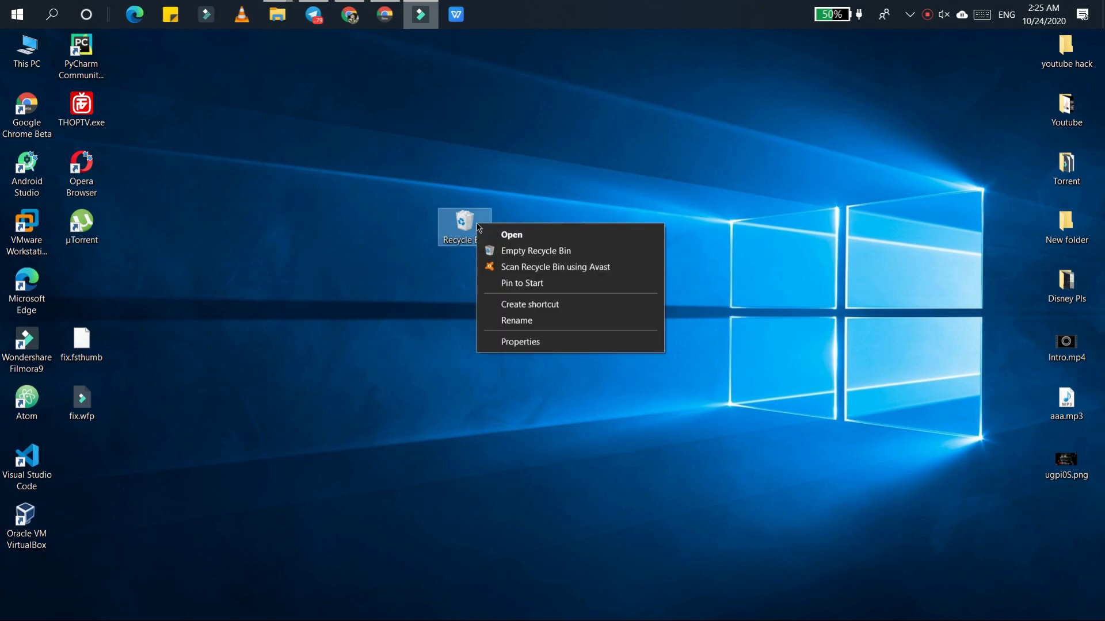
pyautogui.moveTo(503, 256)
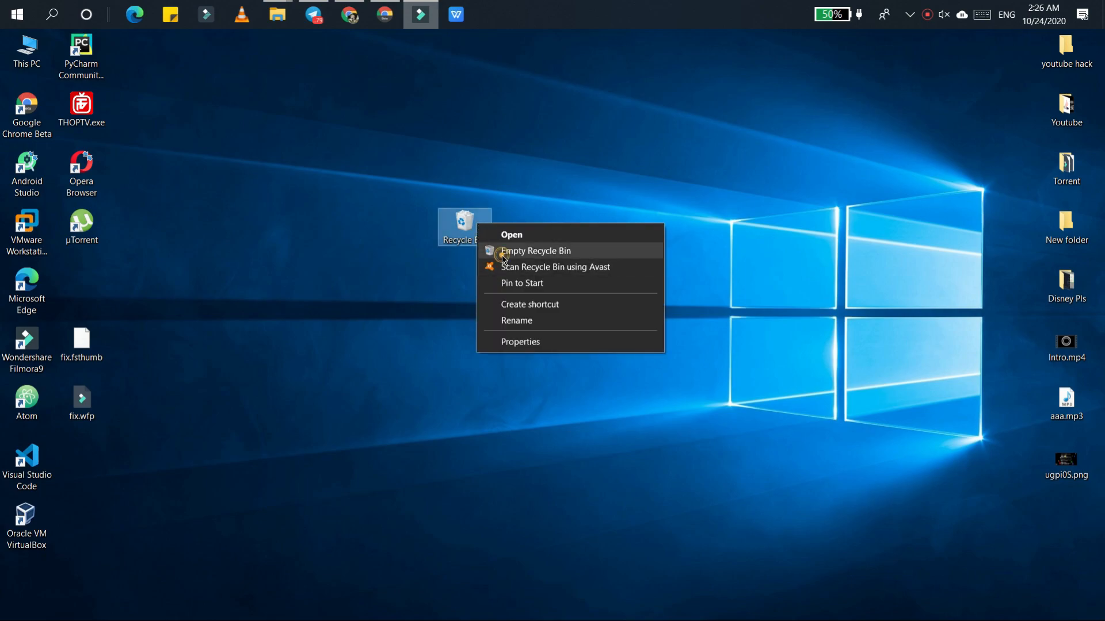
pyautogui.click(535, 251)
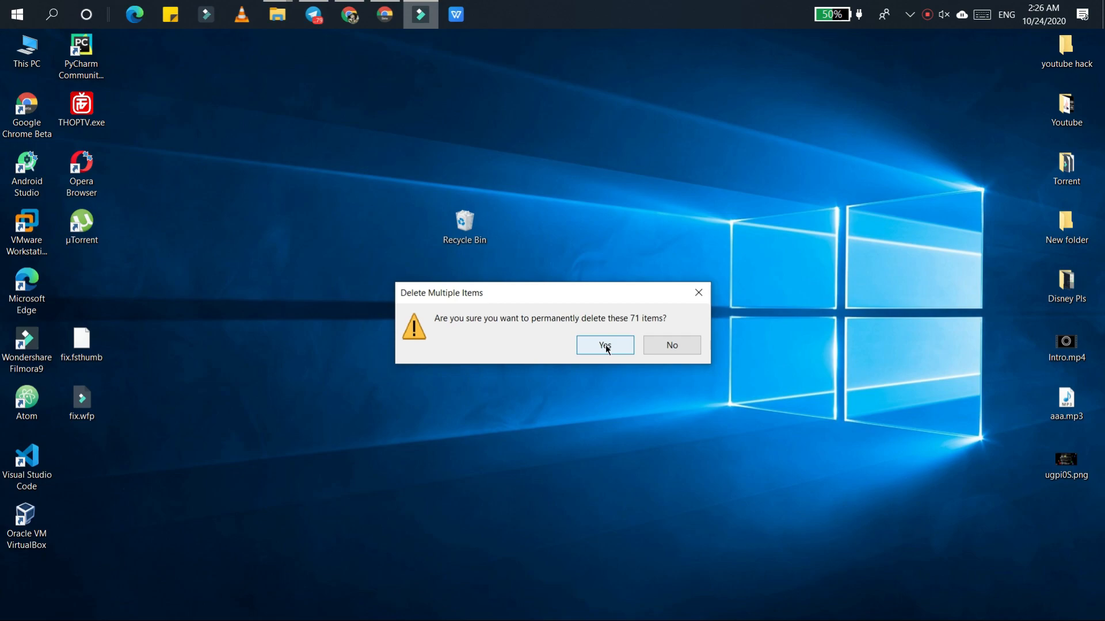
pyautogui.click(604, 345)
pyautogui.write('window')
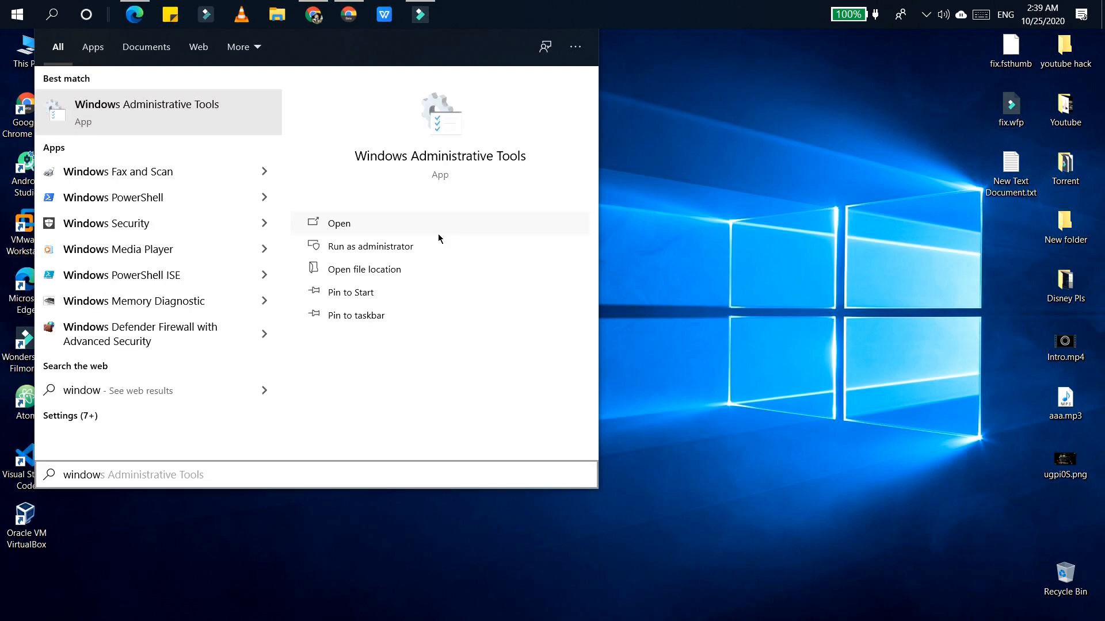
# Step: Launch Disk Cleanup from the Windows Administrative Tools folder
pyautogui.click(338, 224)
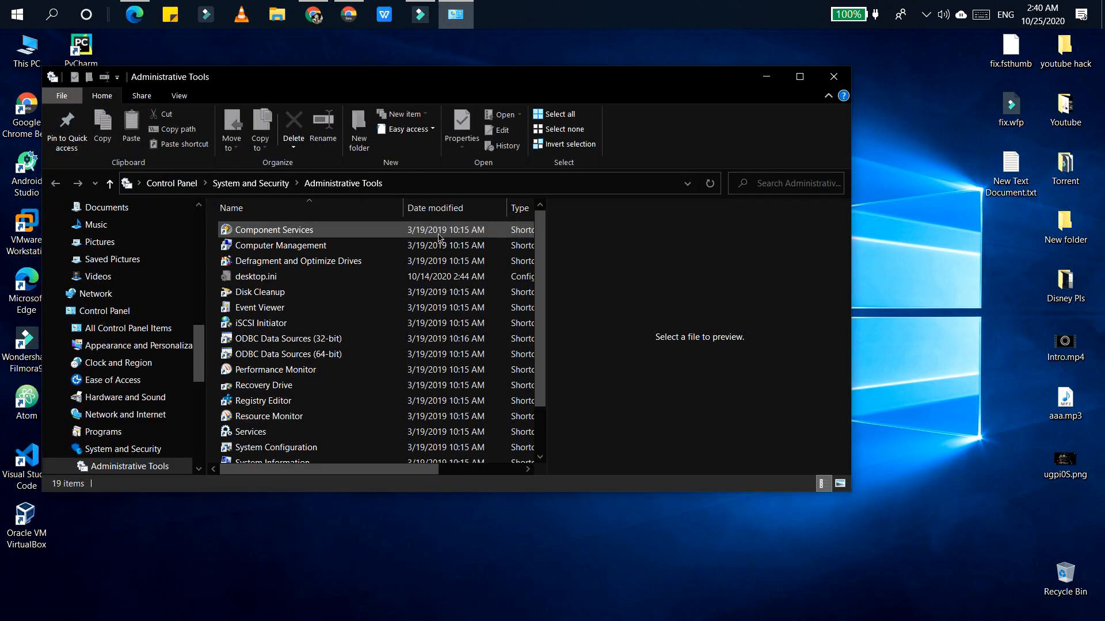
pyautogui.write('disk')
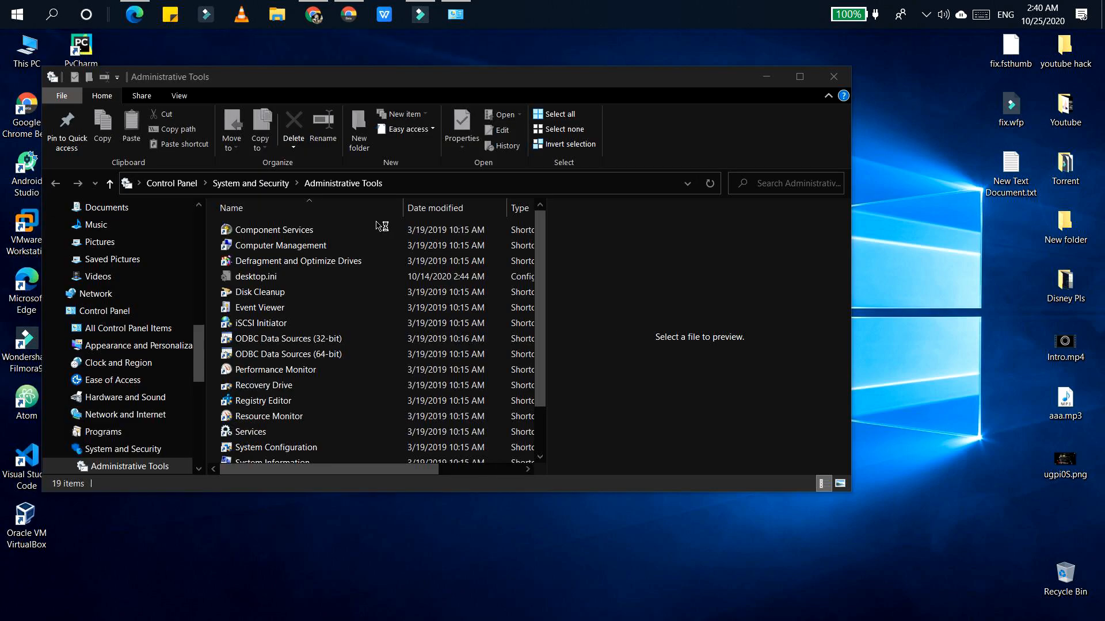
pyautogui.doubleClick(259, 292)
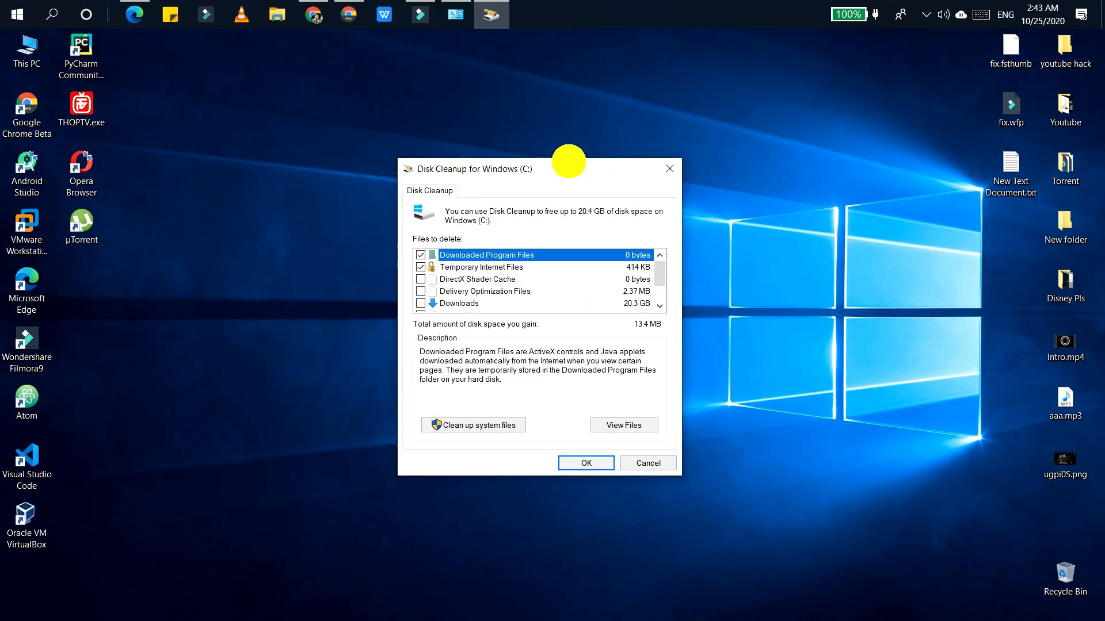
# Step: Review the checked categories and delete the temporary files from drive C:, confirming permanent deletion
pyautogui.moveTo(507, 168); pyautogui.dragTo(537, 168)
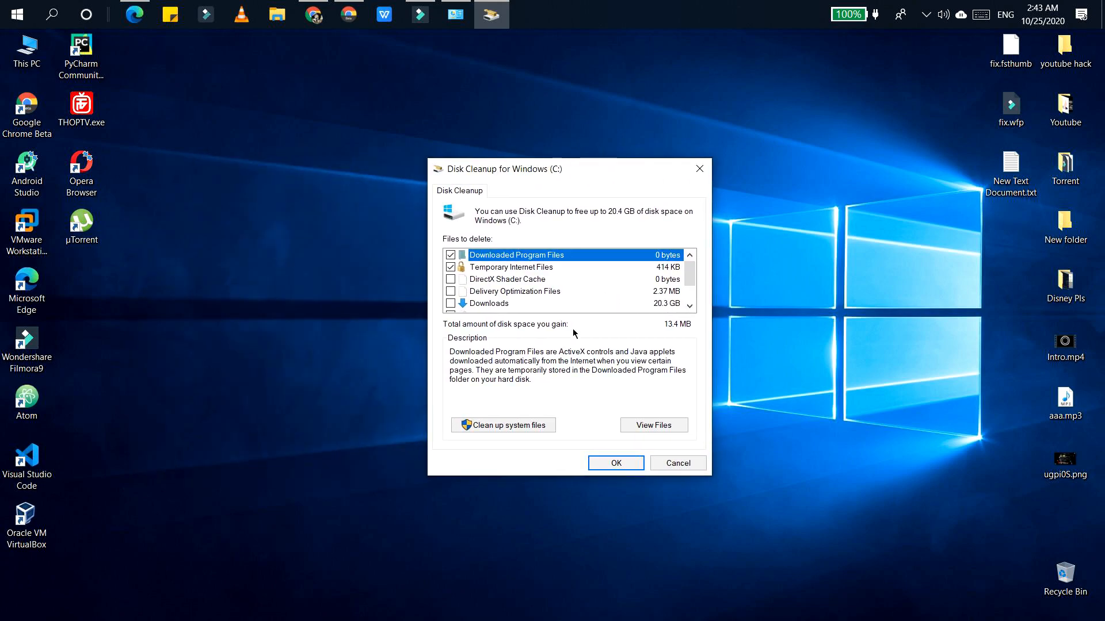
pyautogui.click(451, 254)
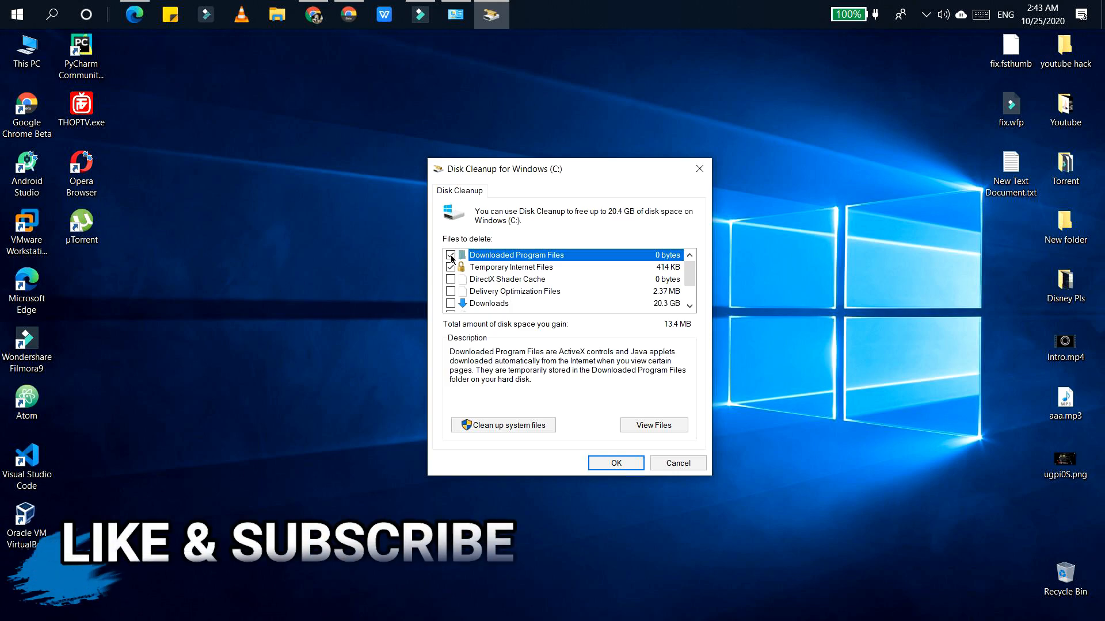
pyautogui.scroll(-3)
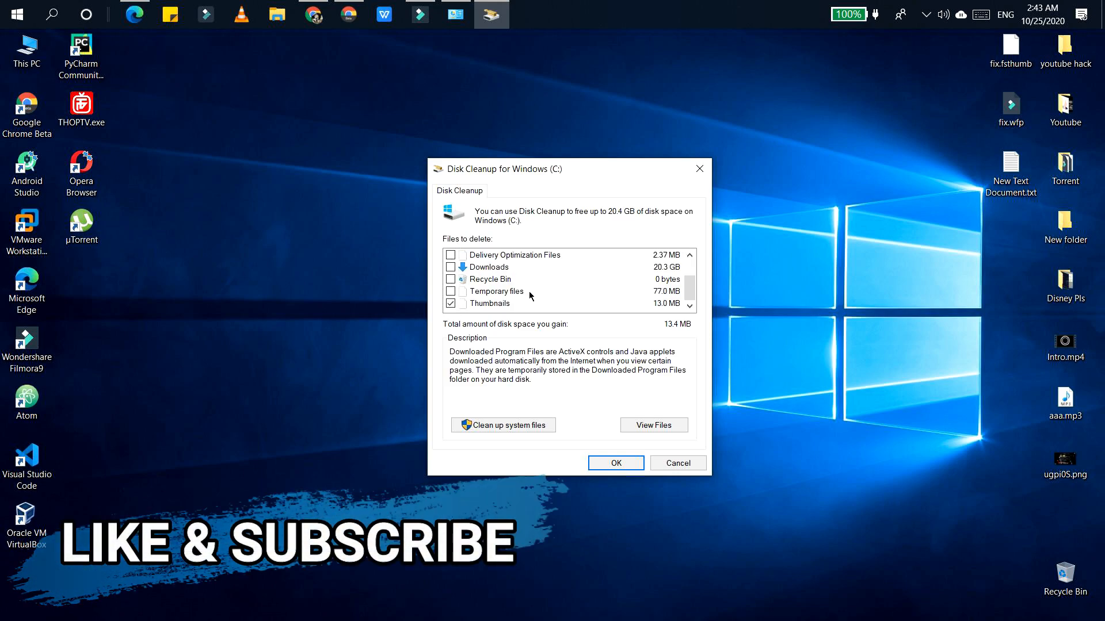
pyautogui.moveTo(486, 302)
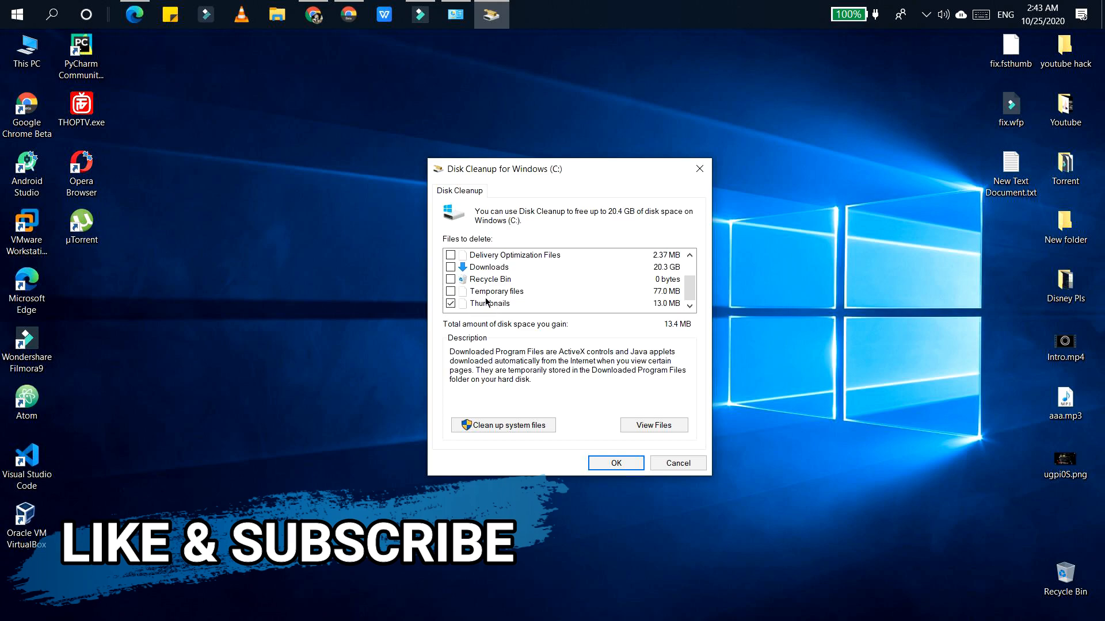
pyautogui.moveTo(530, 291)
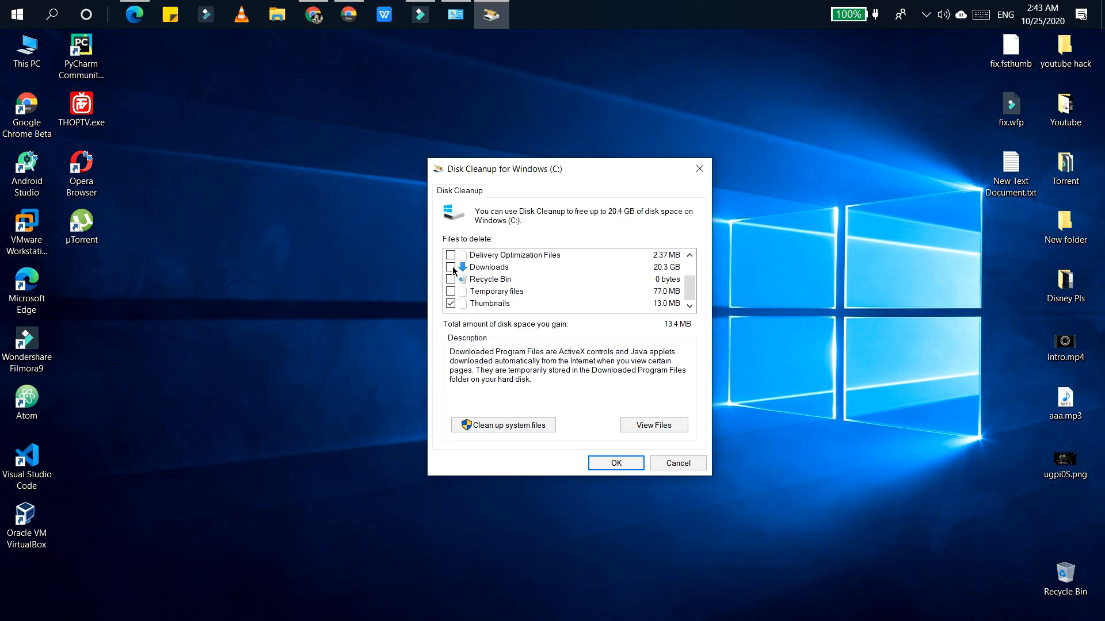
pyautogui.moveTo(513, 273)
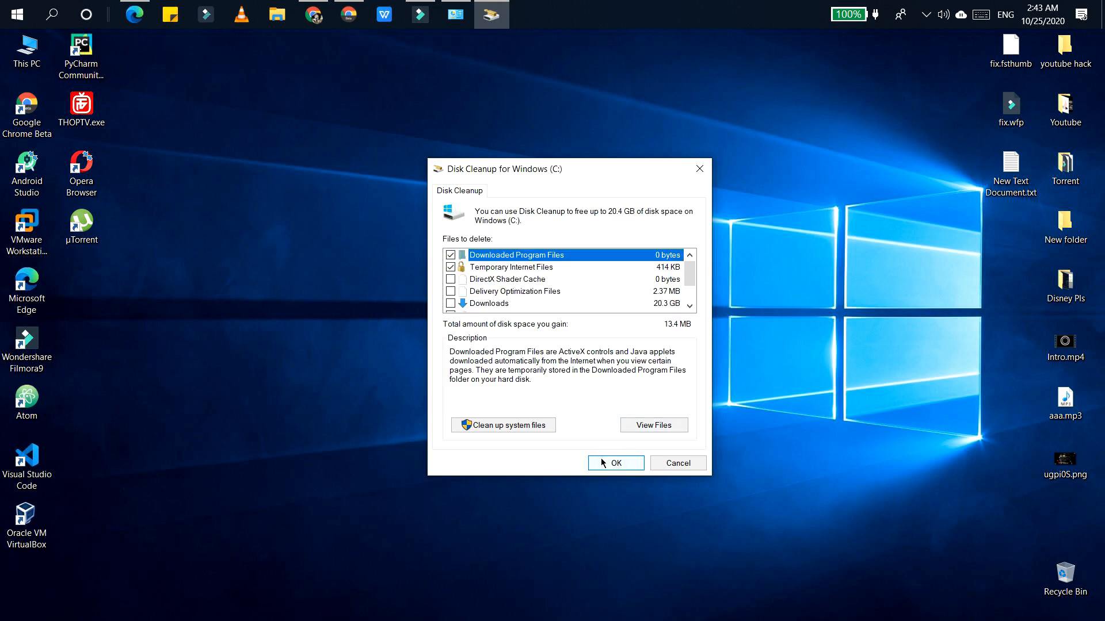
pyautogui.click(615, 463)
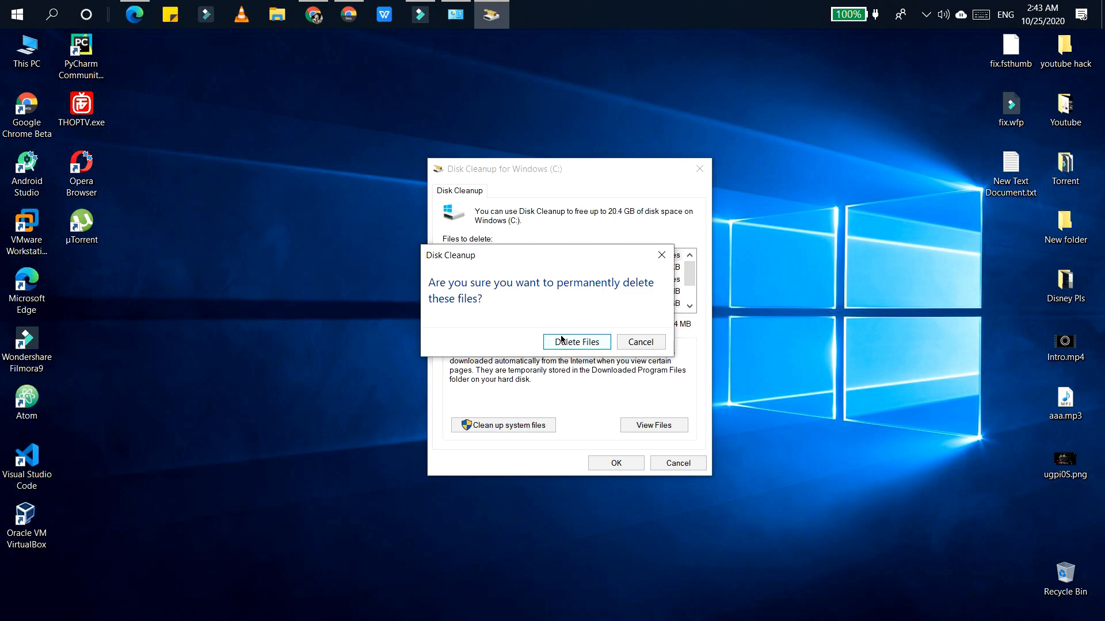
pyautogui.click(575, 342)
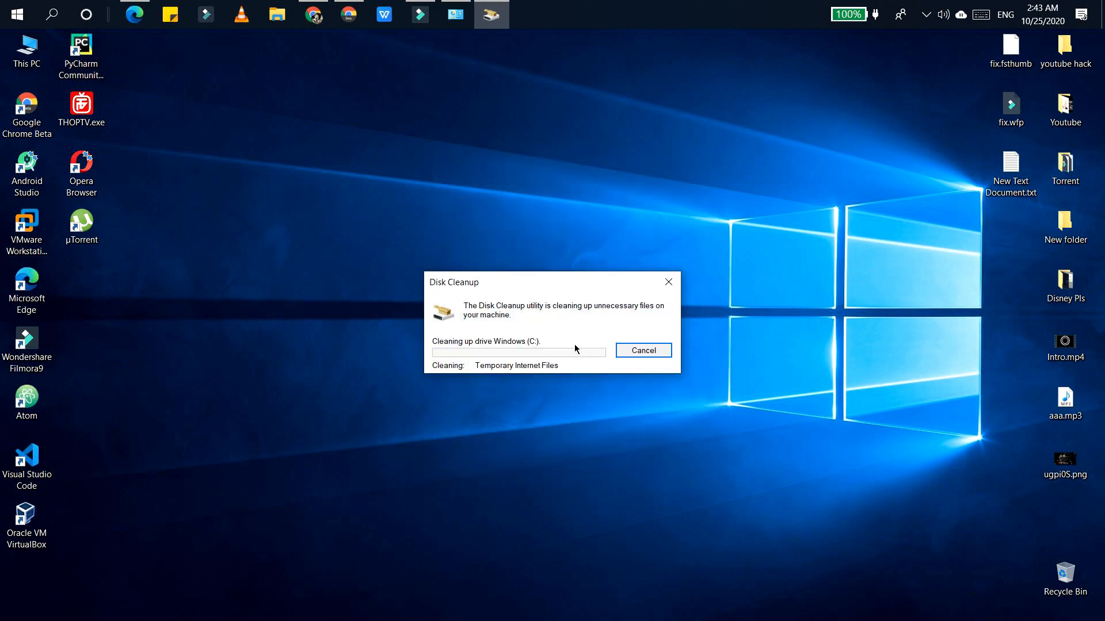
pyautogui.click(643, 350)
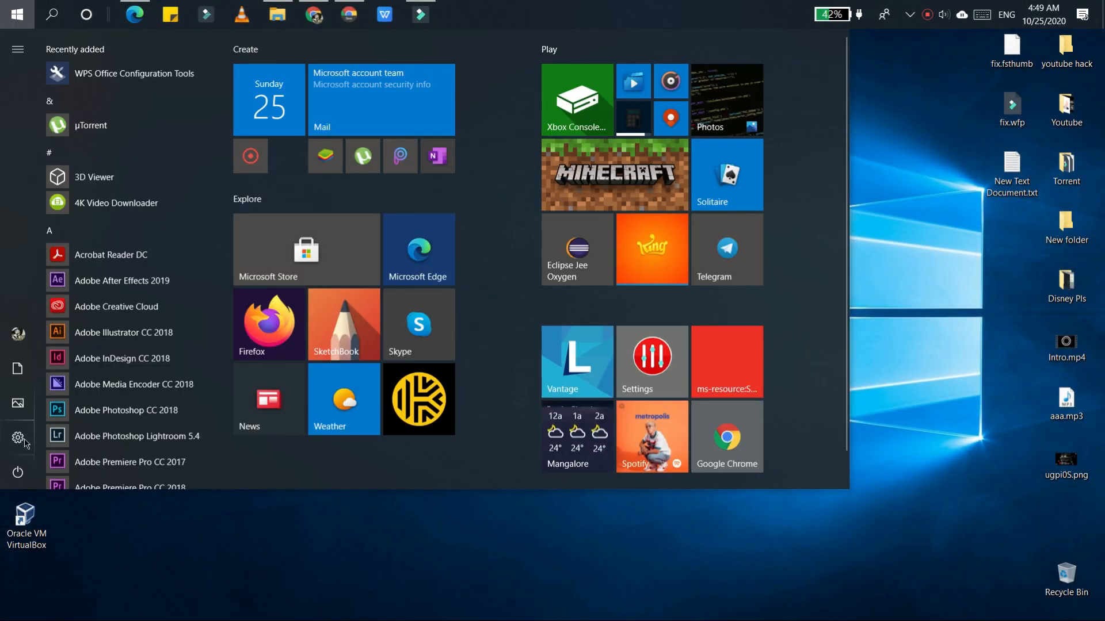
# Step: Show the Temporary files breakdown under Settings > System > Storage
pyautogui.click(17, 437)
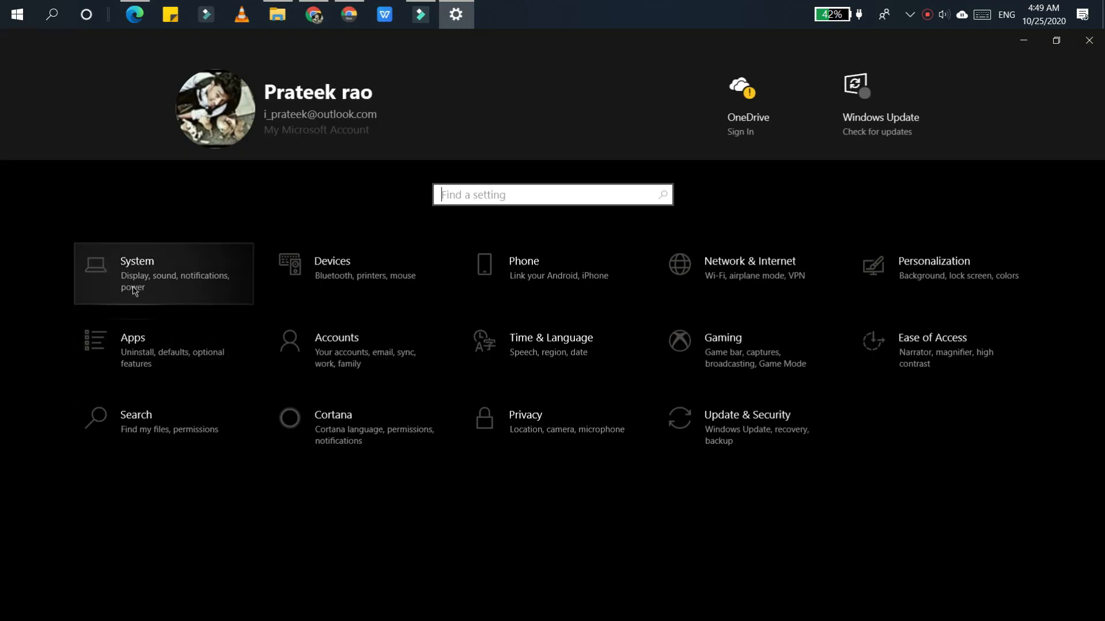
pyautogui.click(137, 274)
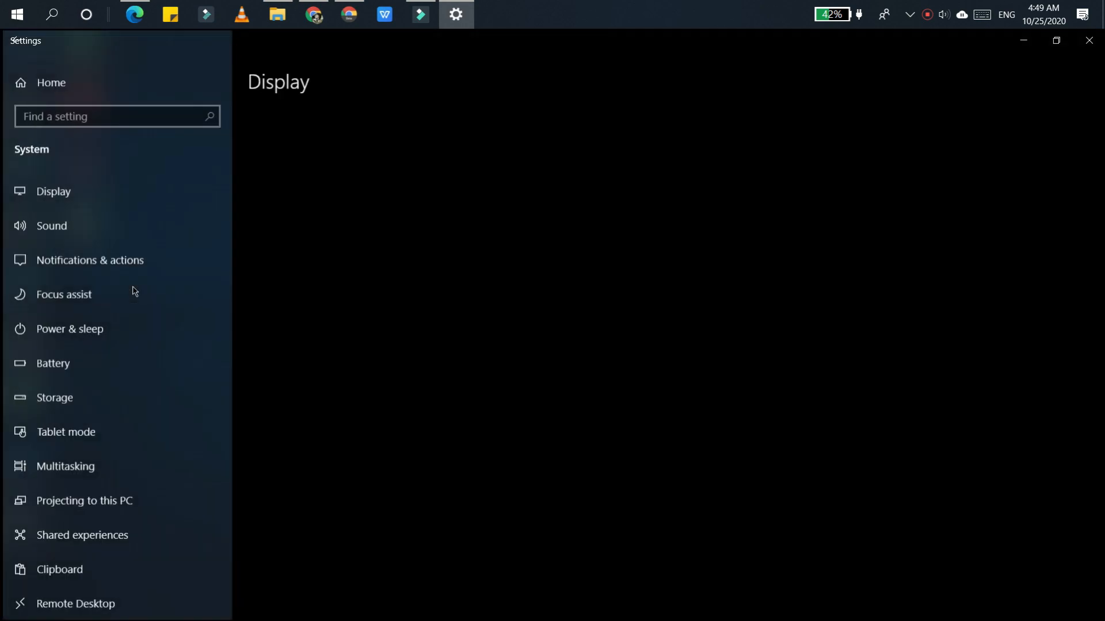
pyautogui.click(52, 191)
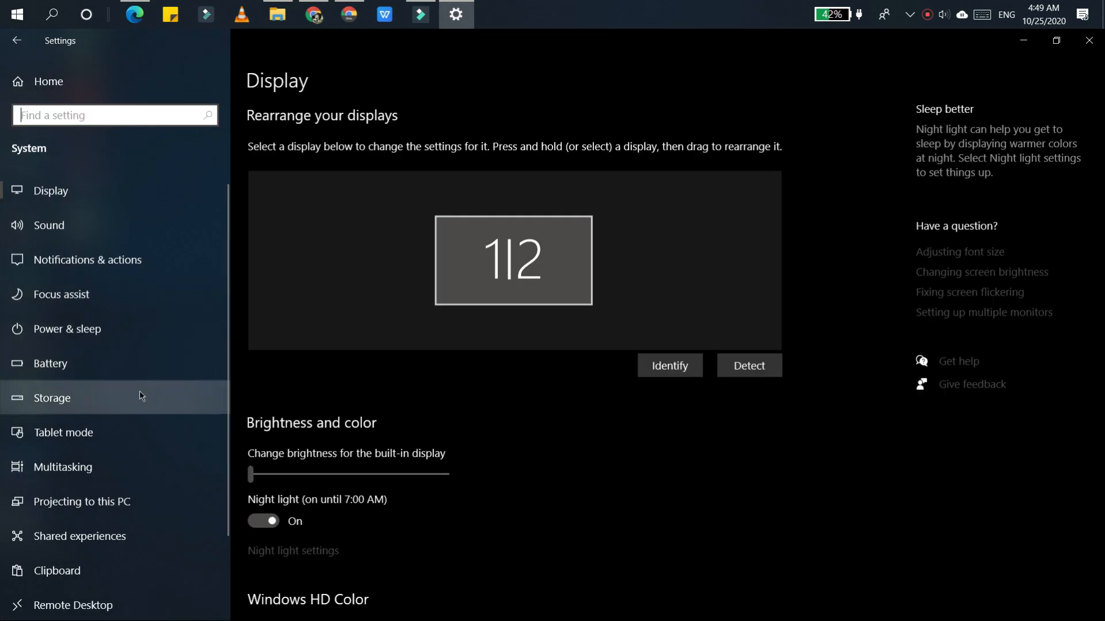
pyautogui.click(52, 397)
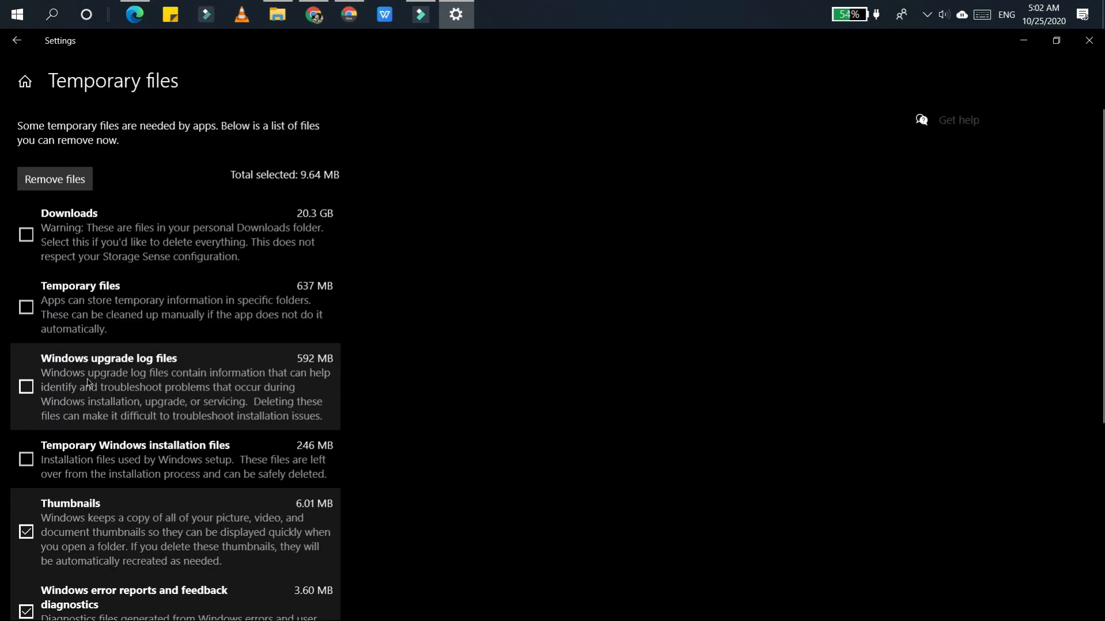
# Step: Mark Delivery Optimization Files for removal, untick Thumbnails, then leave the Settings page
pyautogui.scroll(-3)
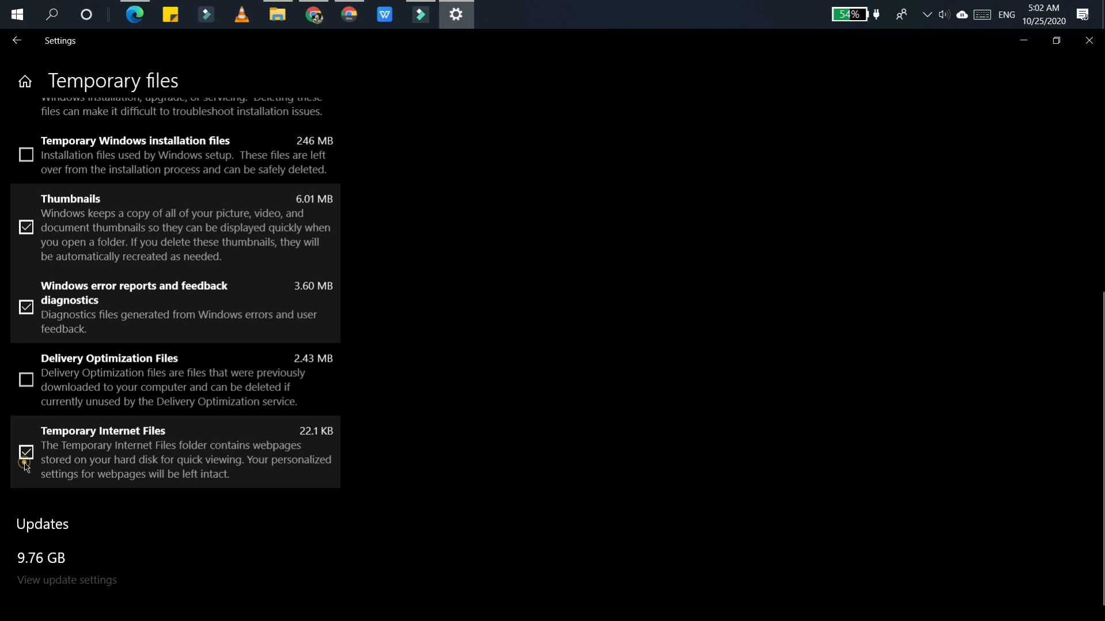
pyautogui.click(27, 380)
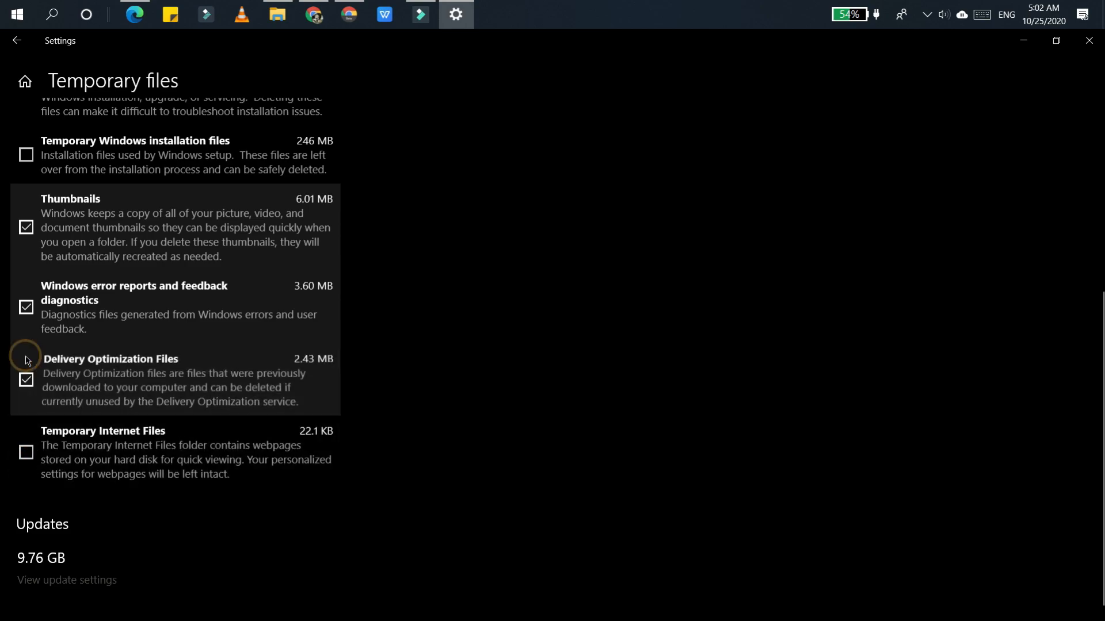
pyautogui.click(26, 227)
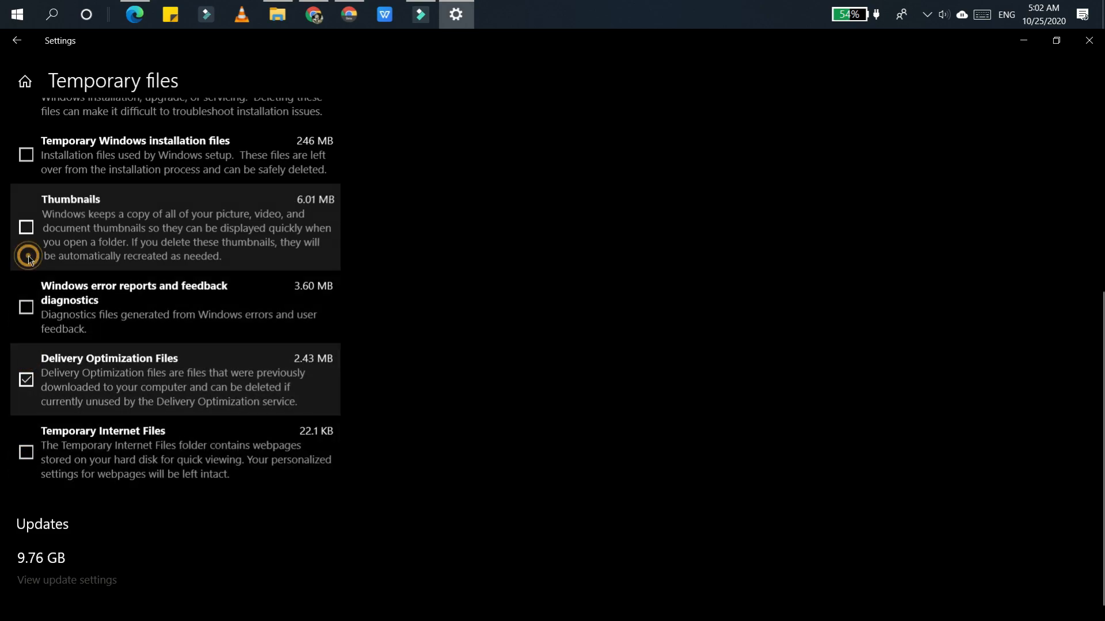
pyautogui.moveTo(37, 426)
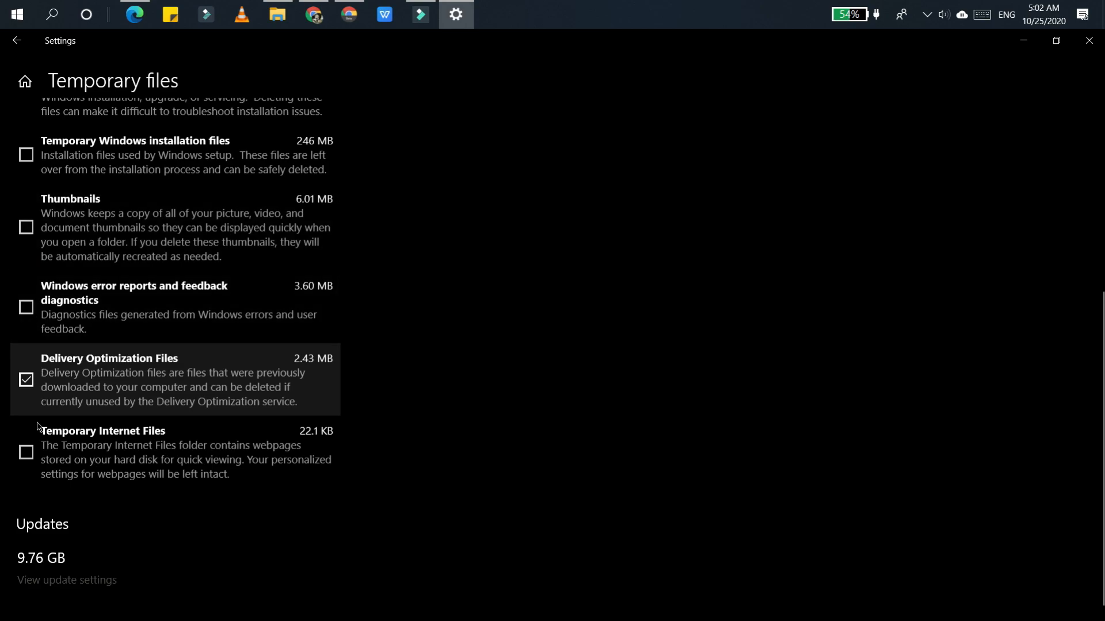
pyautogui.scroll(3)
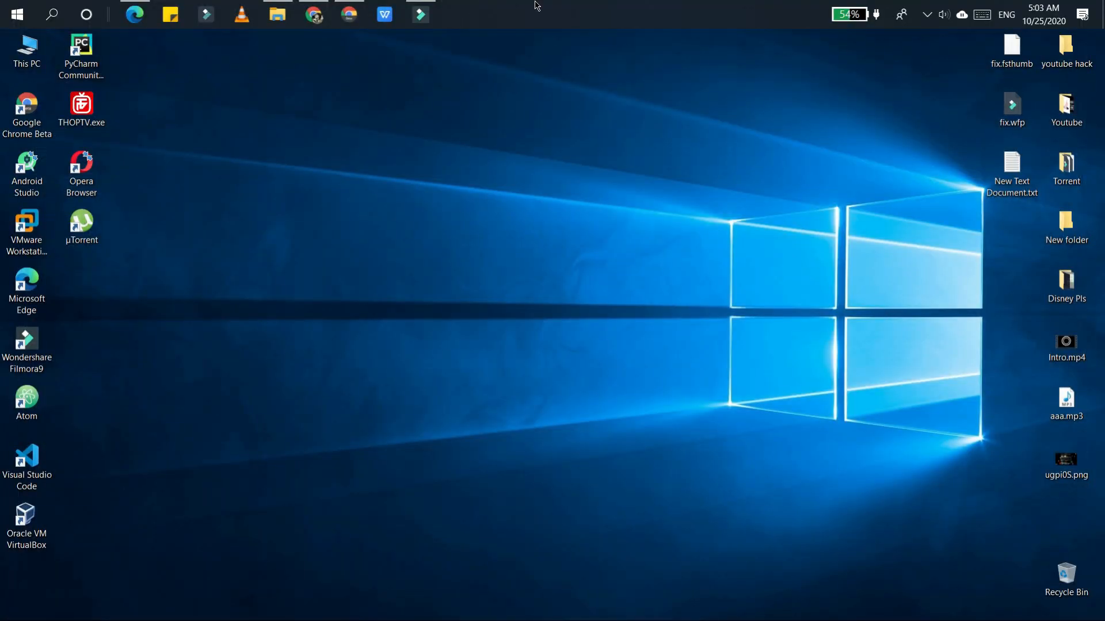
pyautogui.click(15, 14)
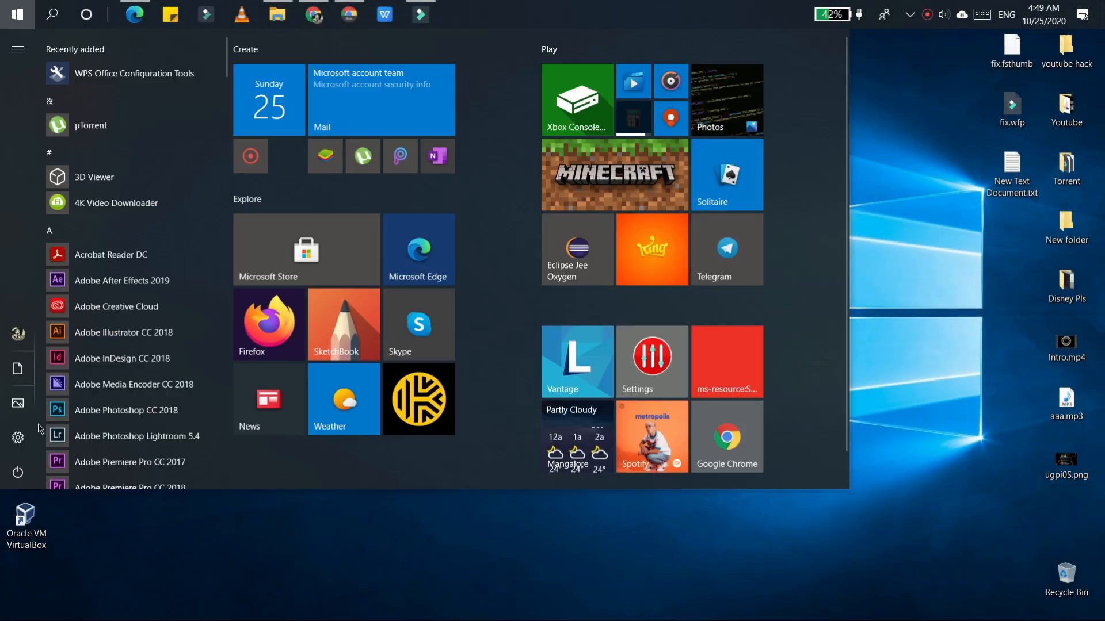
# Step: Reach the Configure Storage Sense page under System > Storage
pyautogui.click(18, 437)
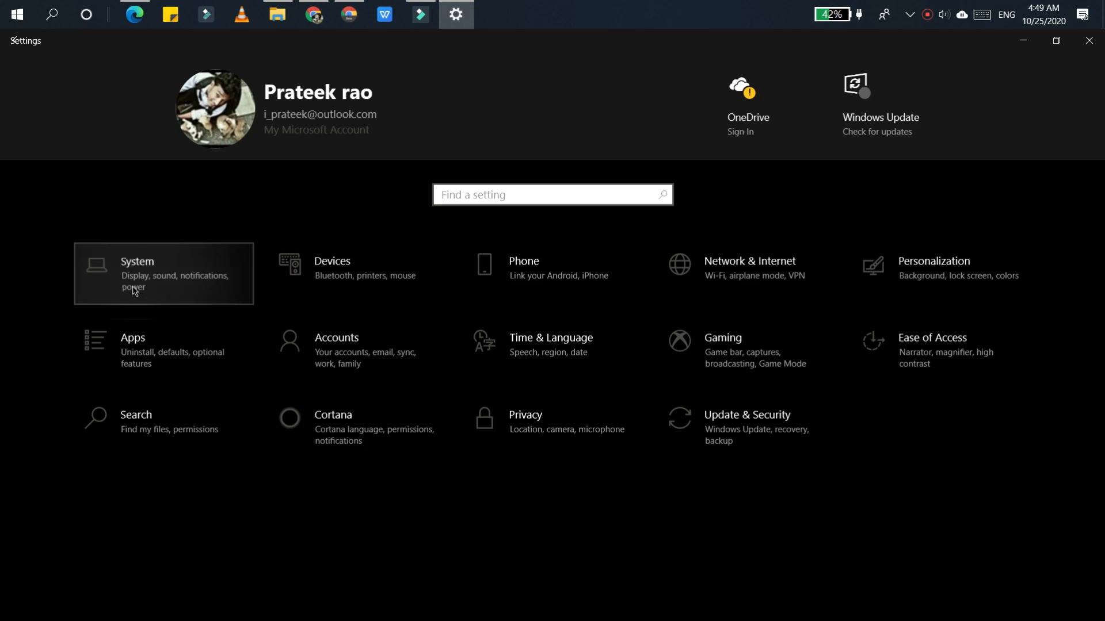
pyautogui.click(137, 274)
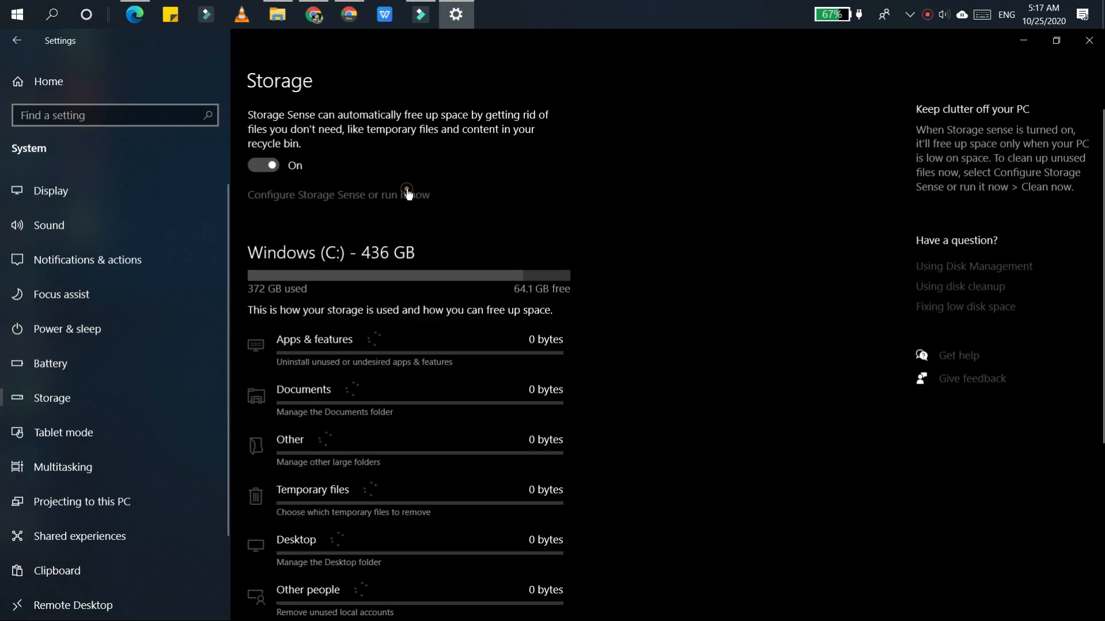
pyautogui.click(339, 195)
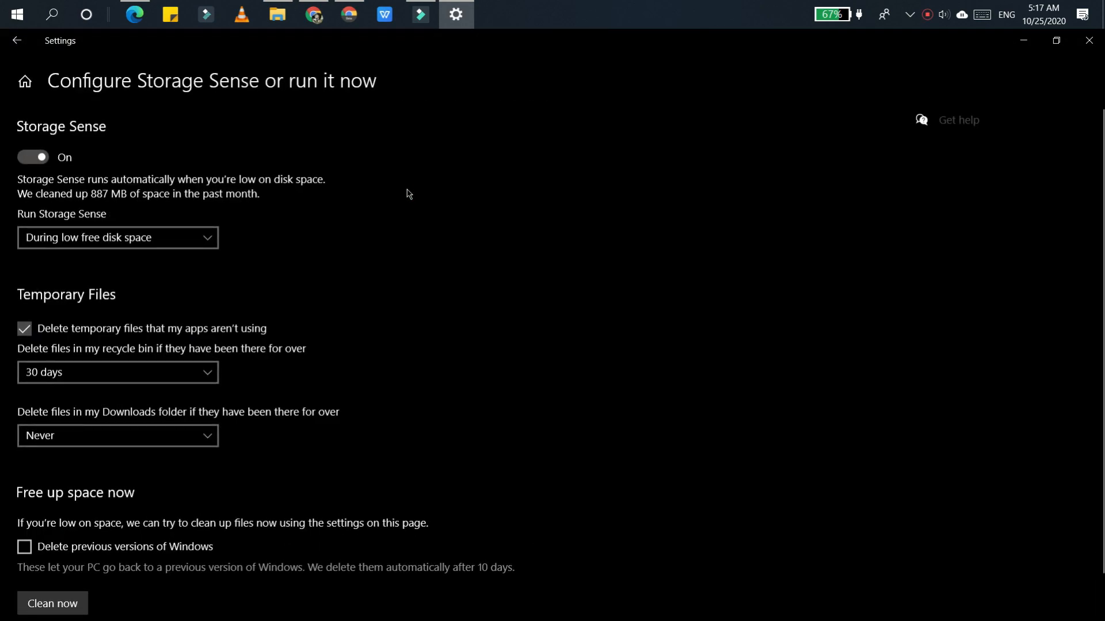
pyautogui.moveTo(345, 288)
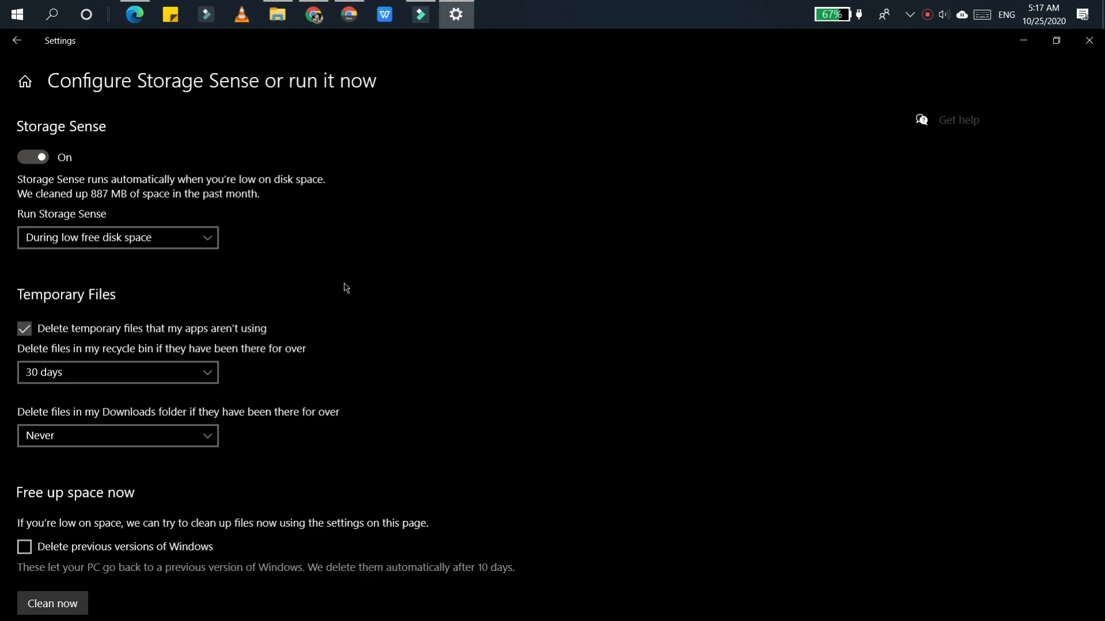
pyautogui.moveTo(312, 334)
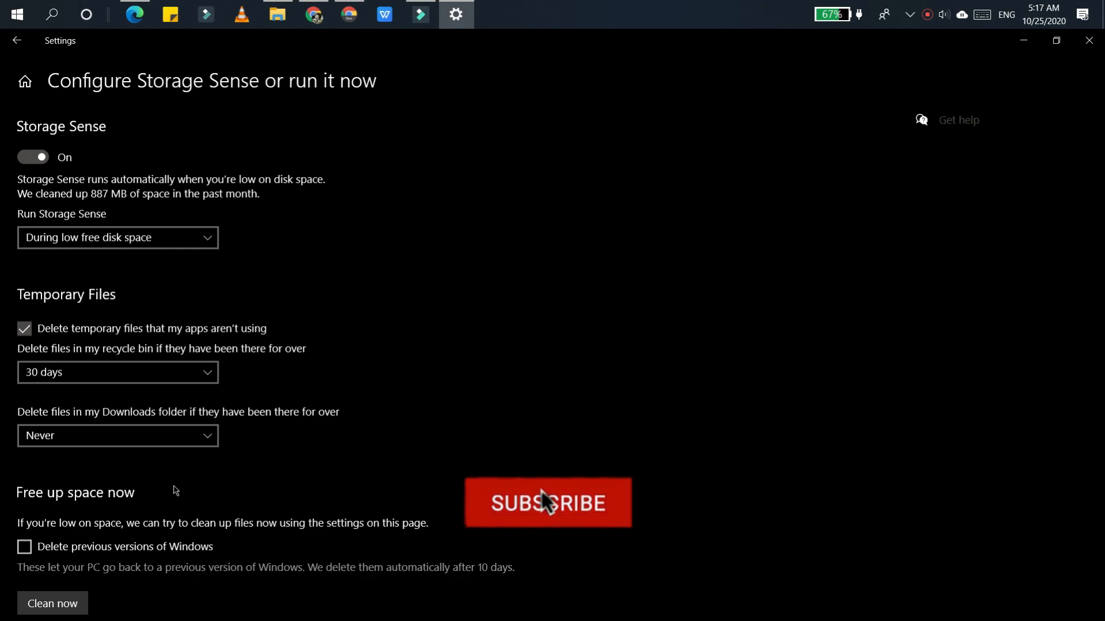
pyautogui.click(548, 503)
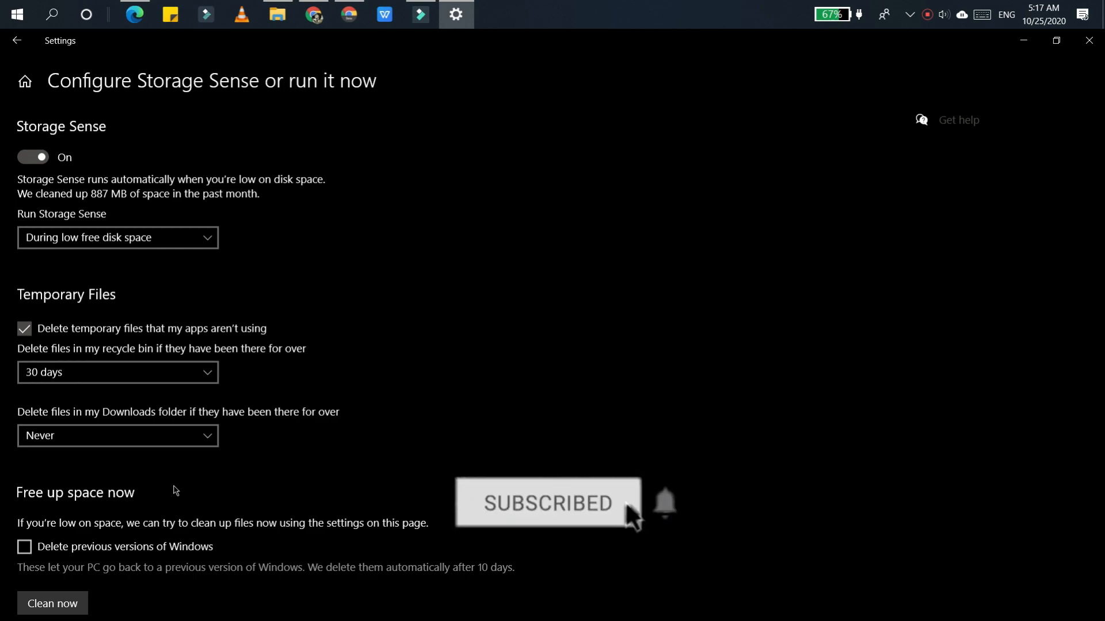
pyautogui.moveTo(668, 513)
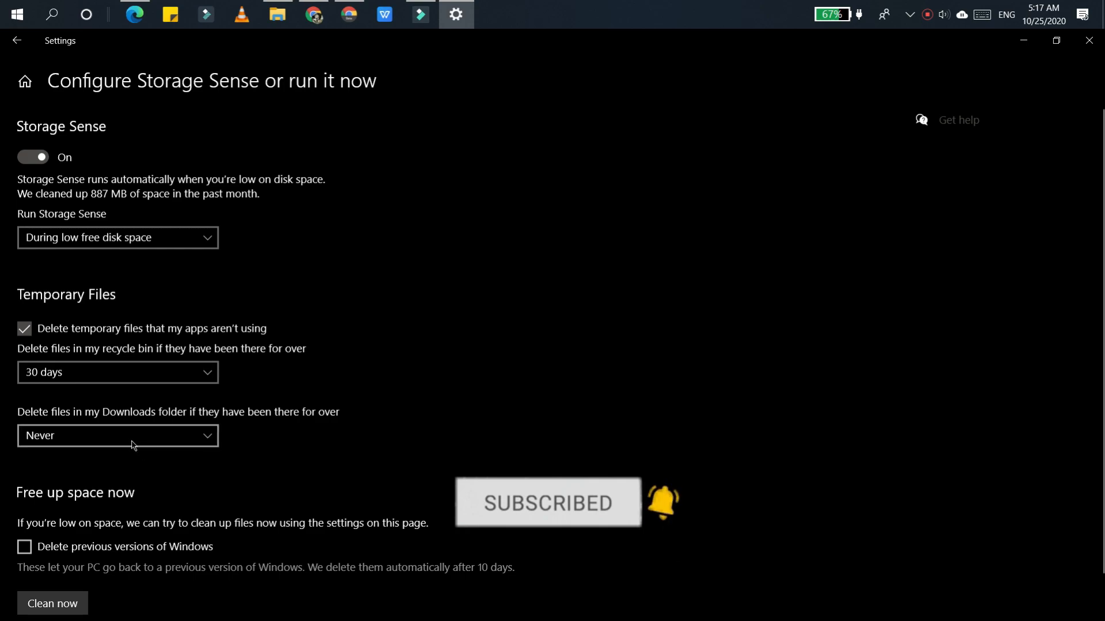
# Step: Keep Downloads never auto-deleted, delete recycle bin files after 60 days, keep Storage Sense running on low disk space
pyautogui.click(117, 435)
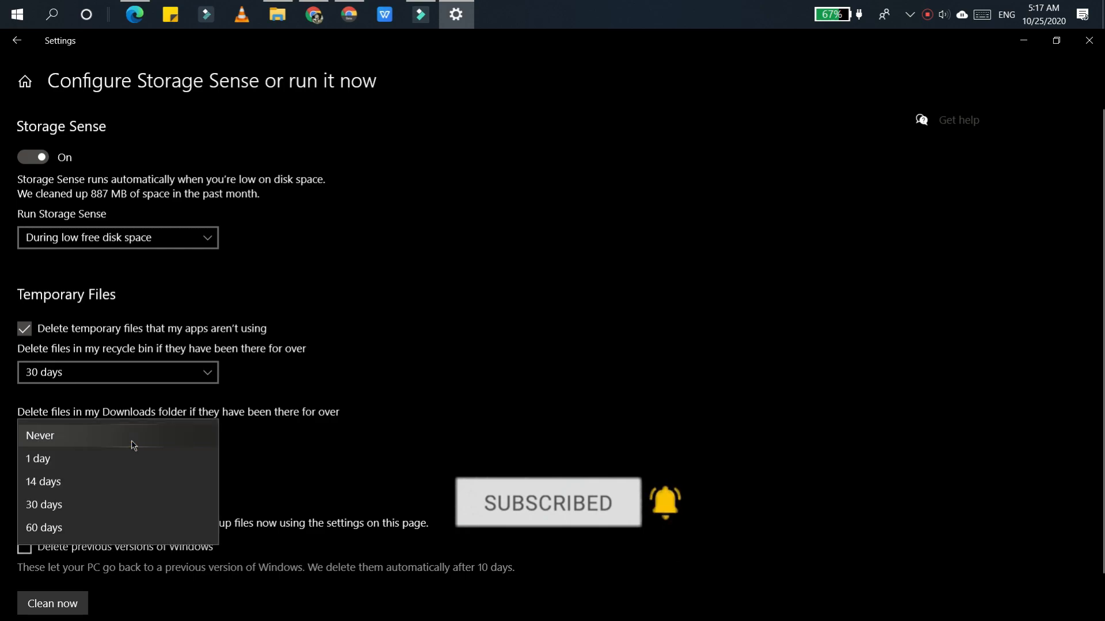
pyautogui.moveTo(129, 460)
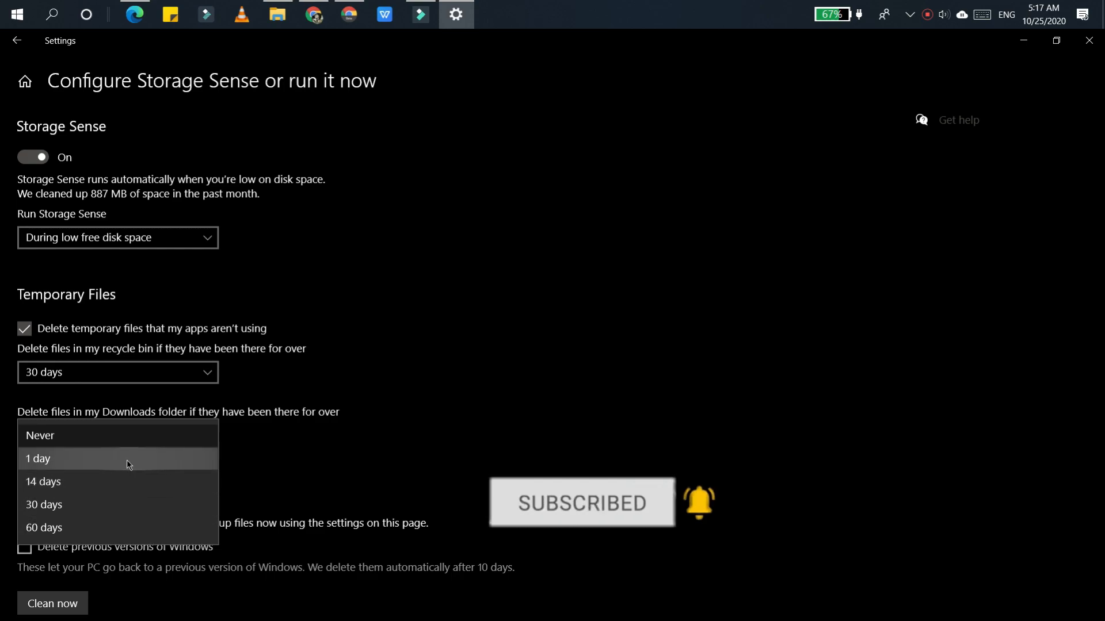
pyautogui.click(40, 435)
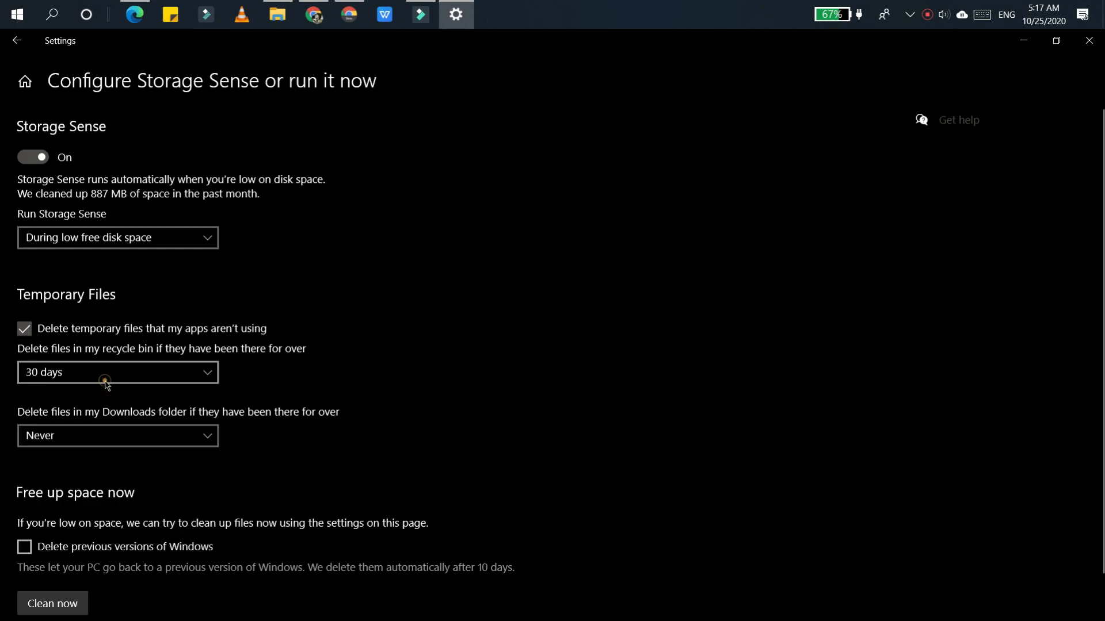
pyautogui.click(117, 371)
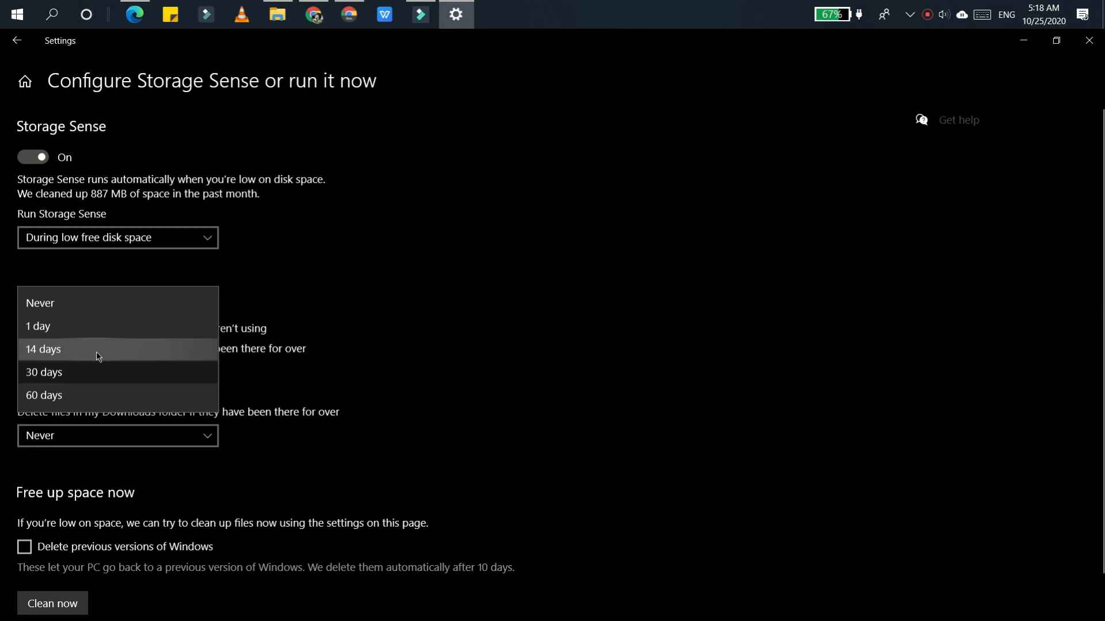
pyautogui.click(43, 395)
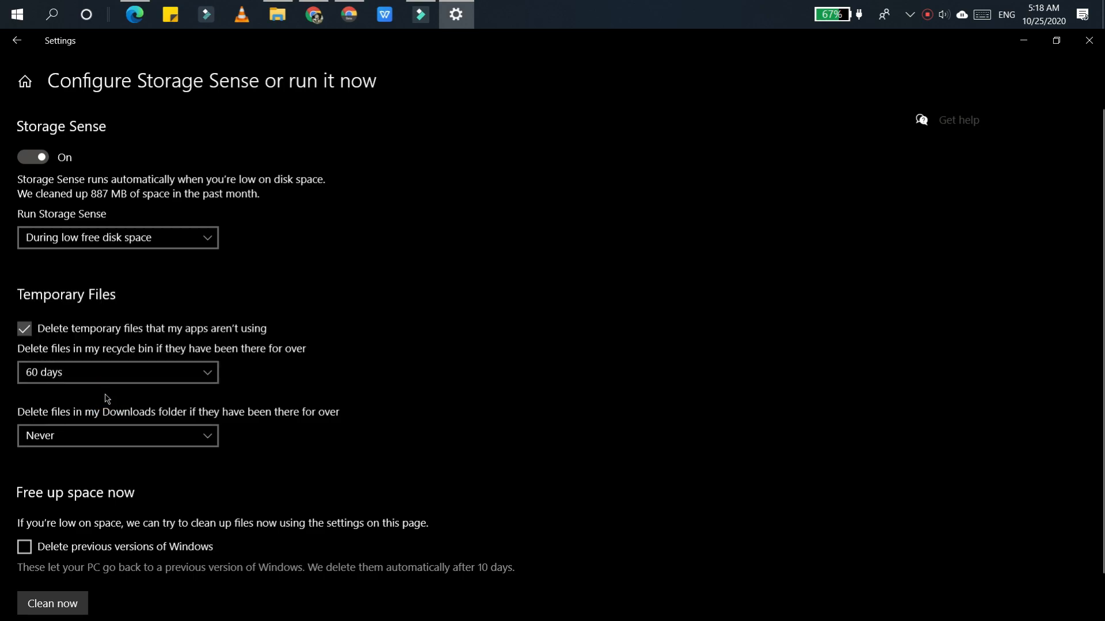
pyautogui.click(117, 237)
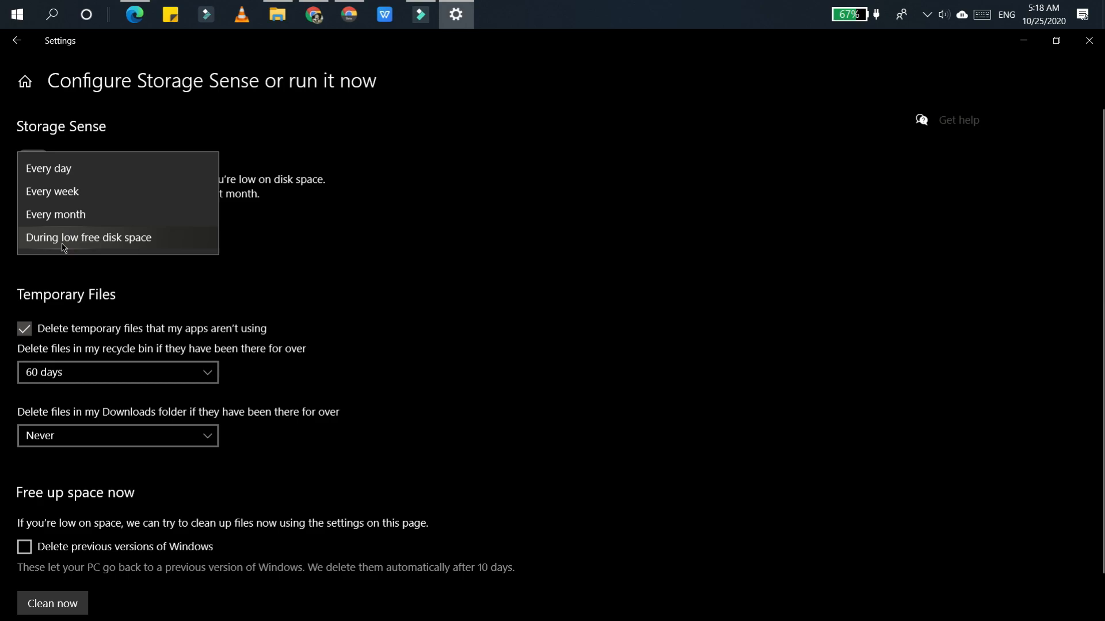
pyautogui.moveTo(158, 287)
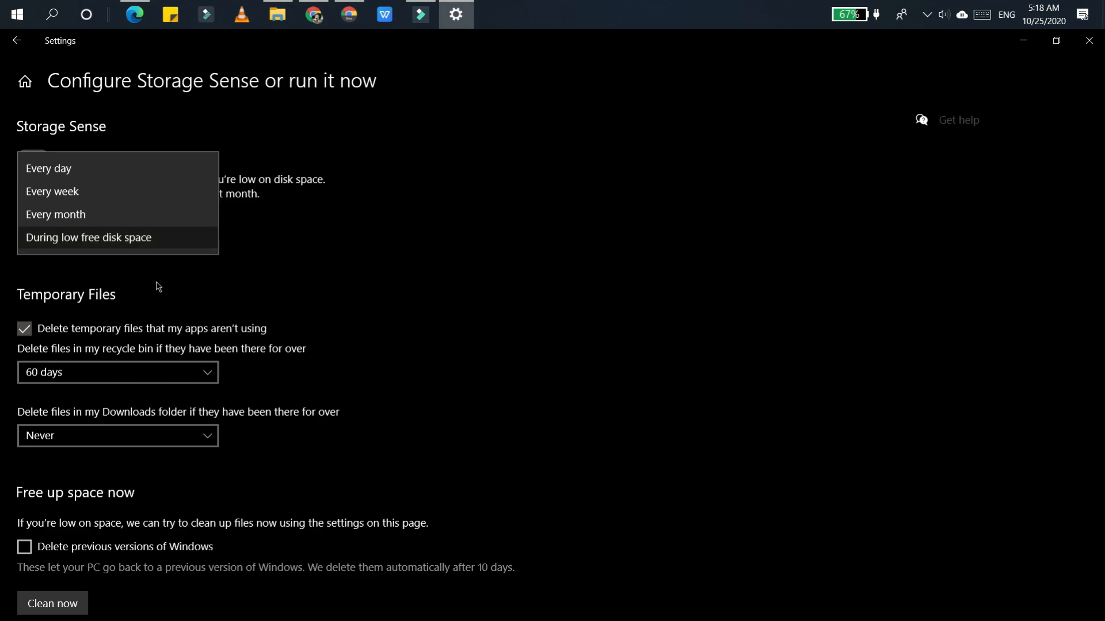
pyautogui.click(88, 237)
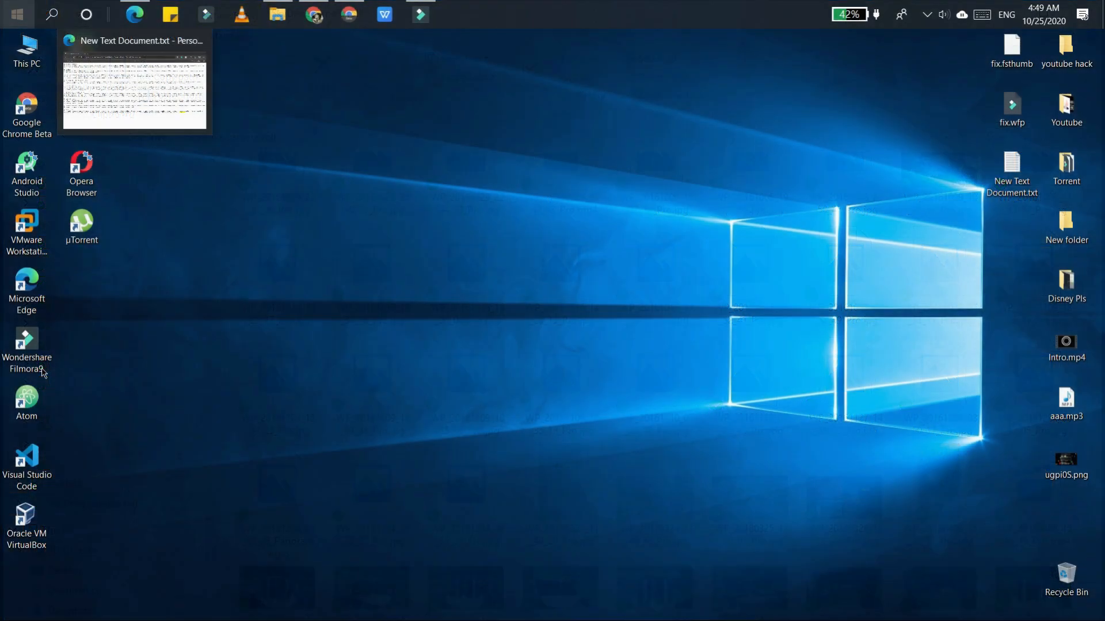
pyautogui.click(456, 13)
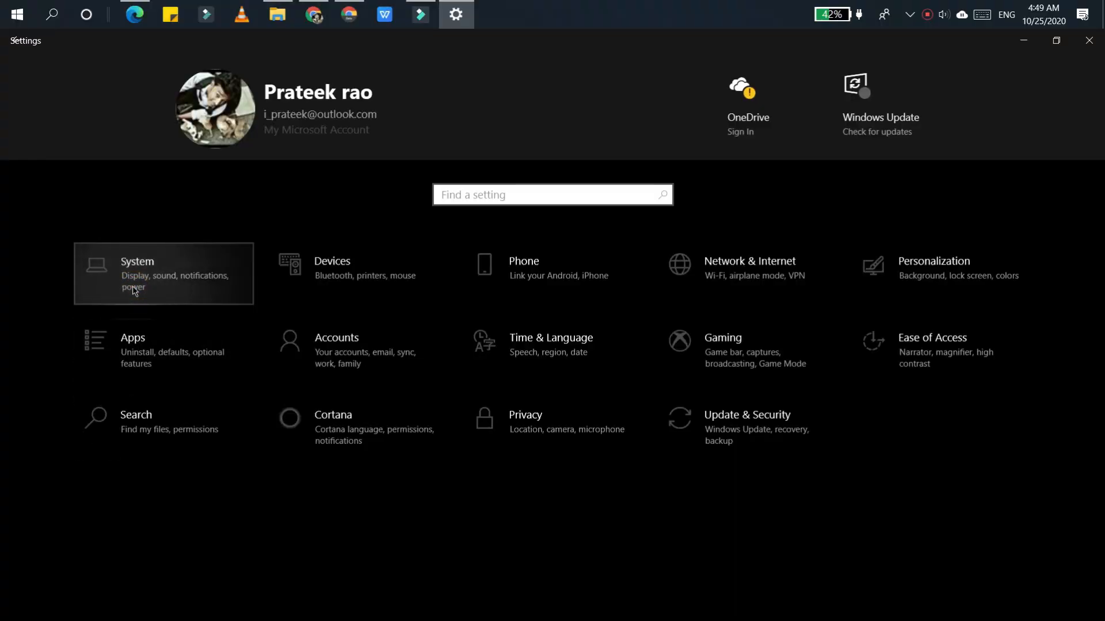
pyautogui.click(137, 274)
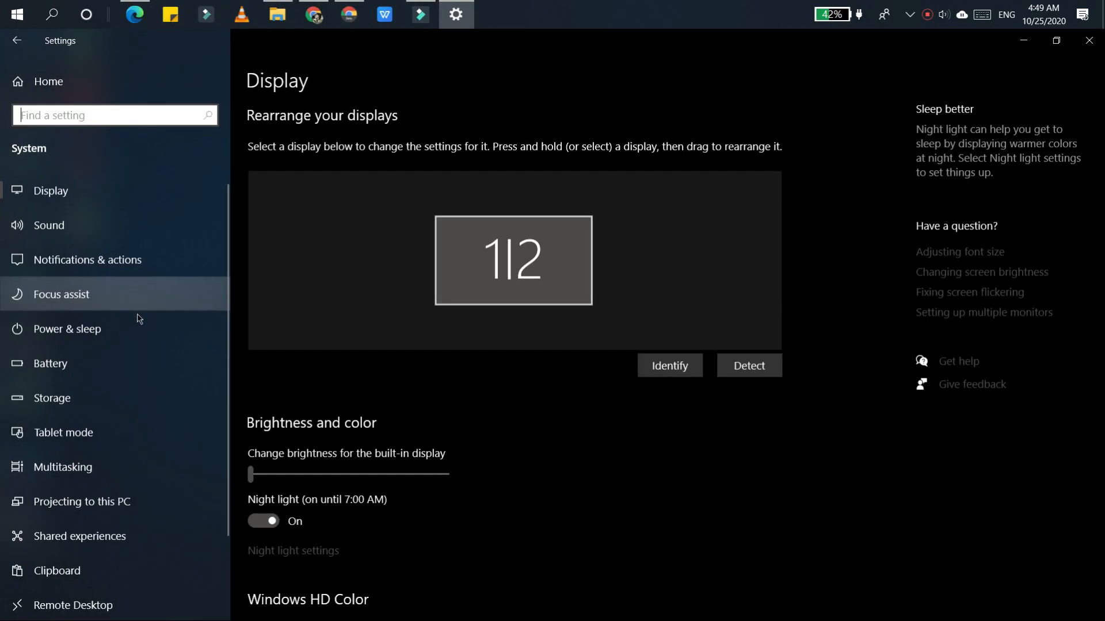
pyautogui.click(52, 398)
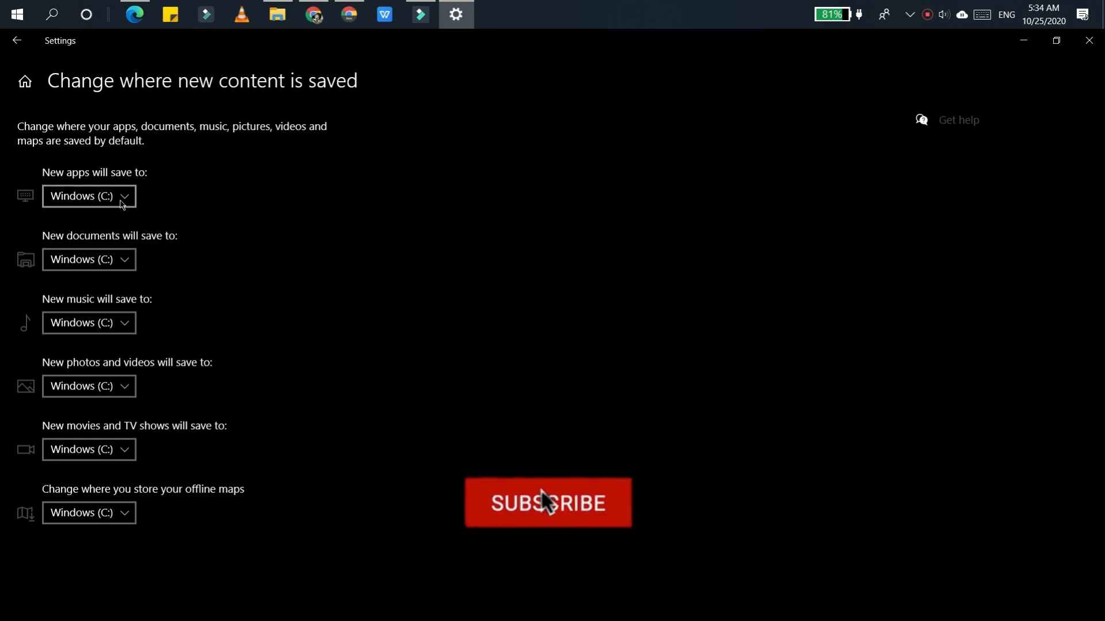
pyautogui.click(88, 196)
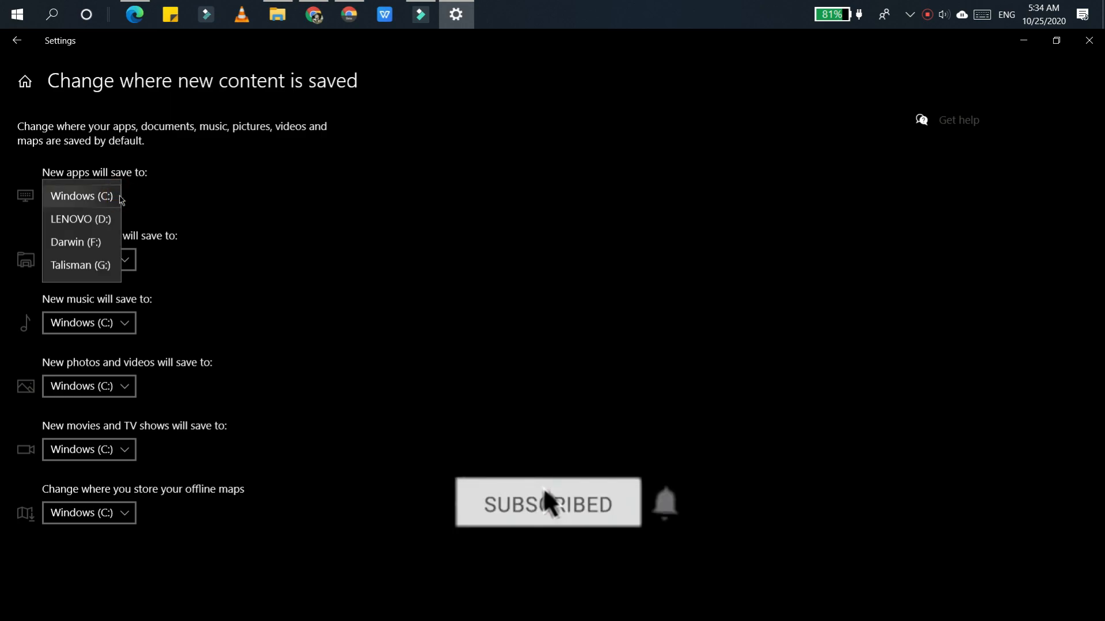
pyautogui.click(81, 195)
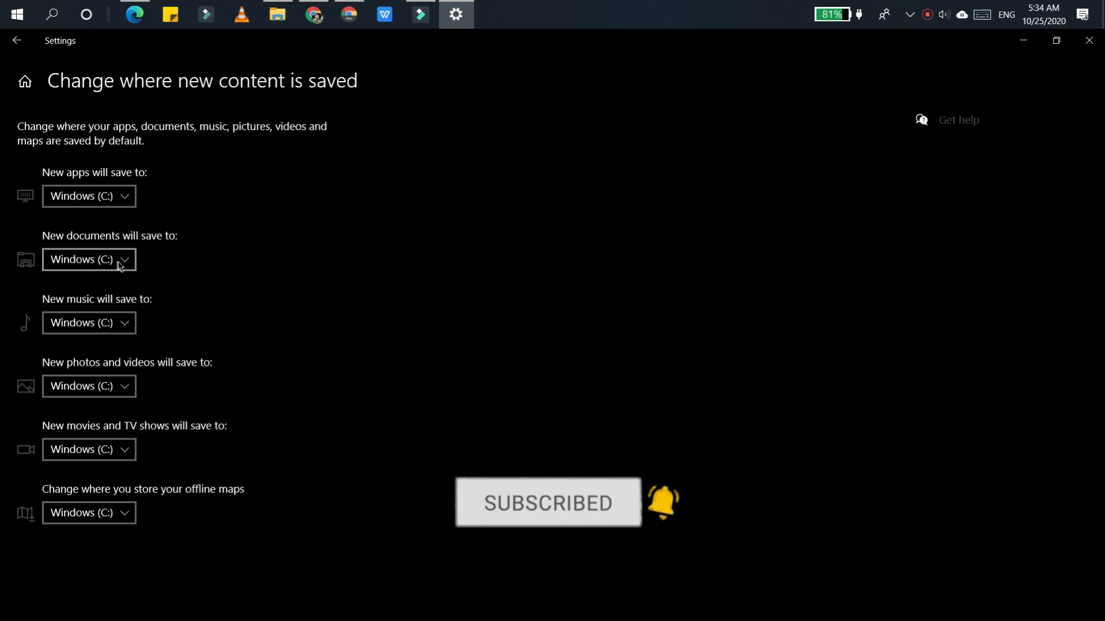
pyautogui.click(89, 322)
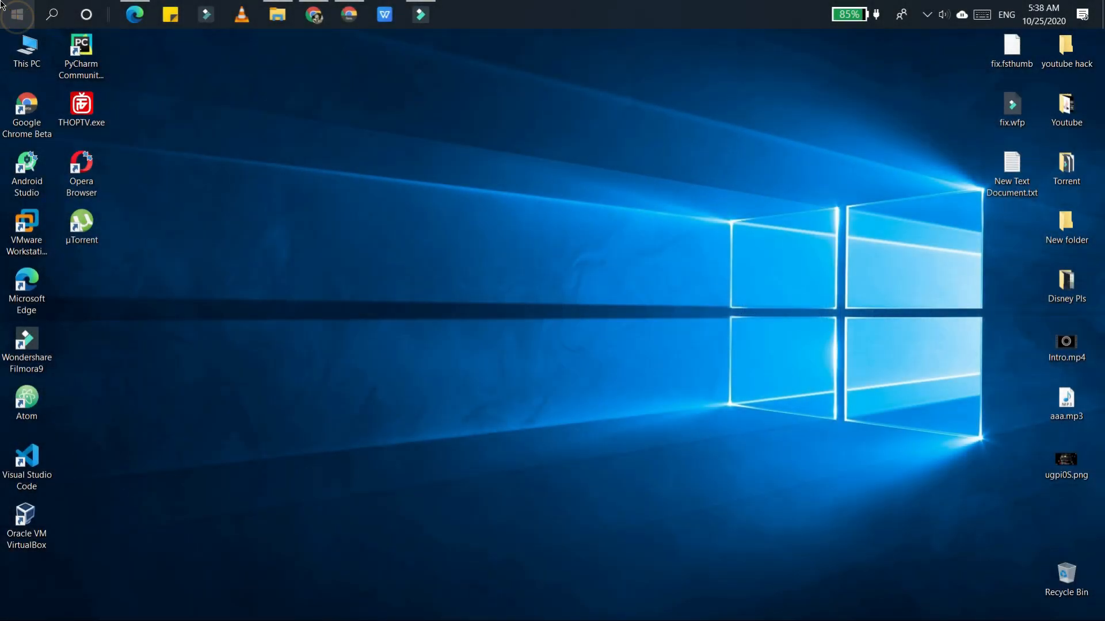
# Step: Show the Start menu power options listing Sleep, Hibernate, Shut down and Restart
pyautogui.click(15, 14)
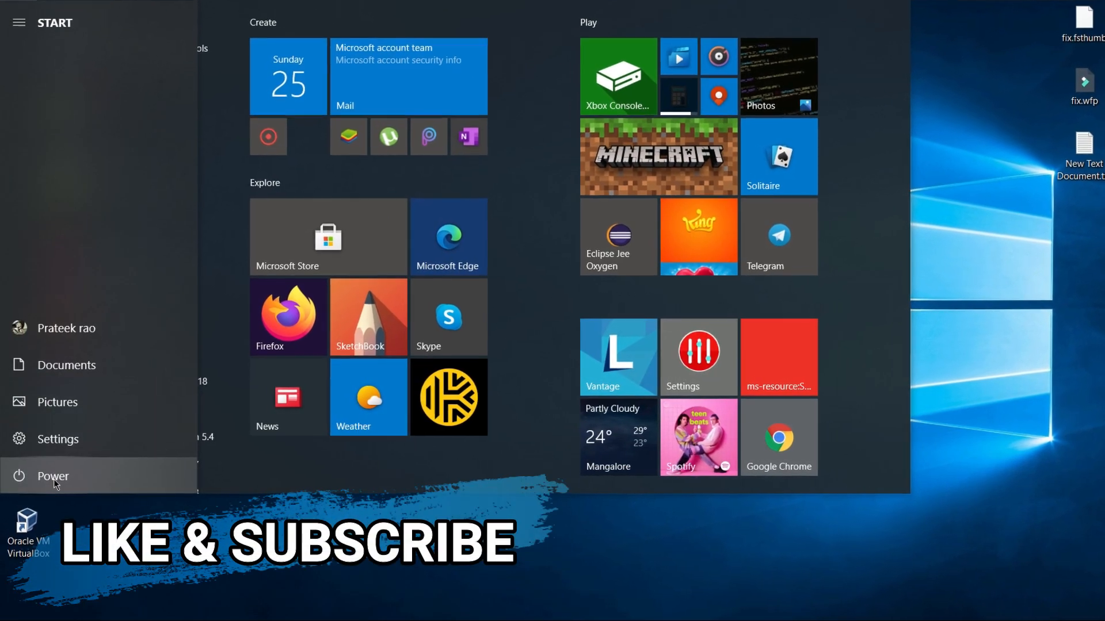
pyautogui.click(52, 476)
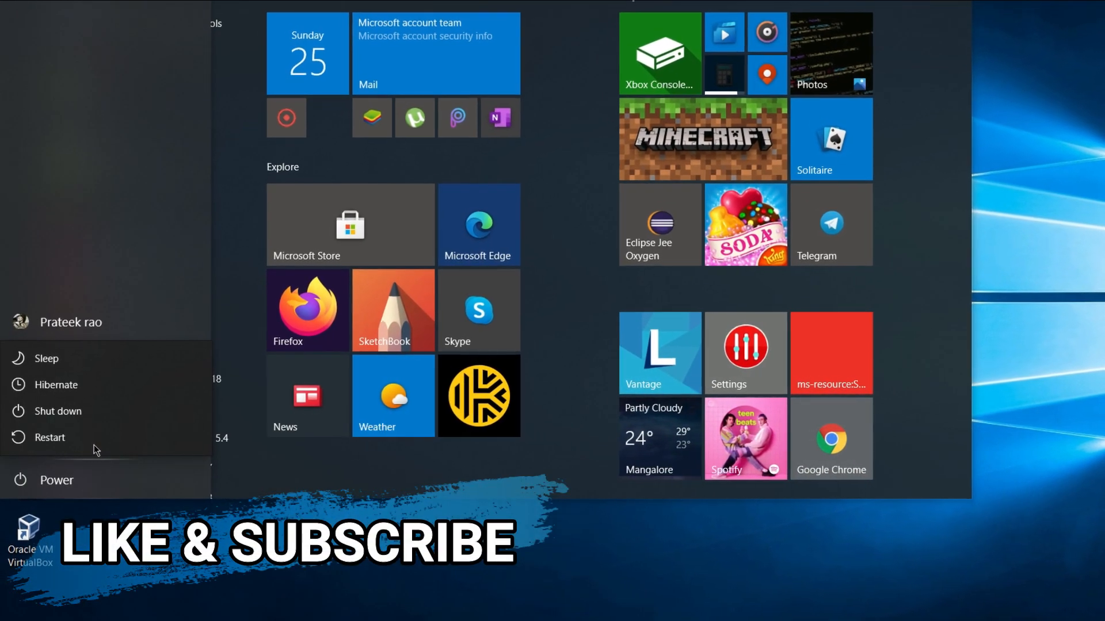
pyautogui.moveTo(59, 381)
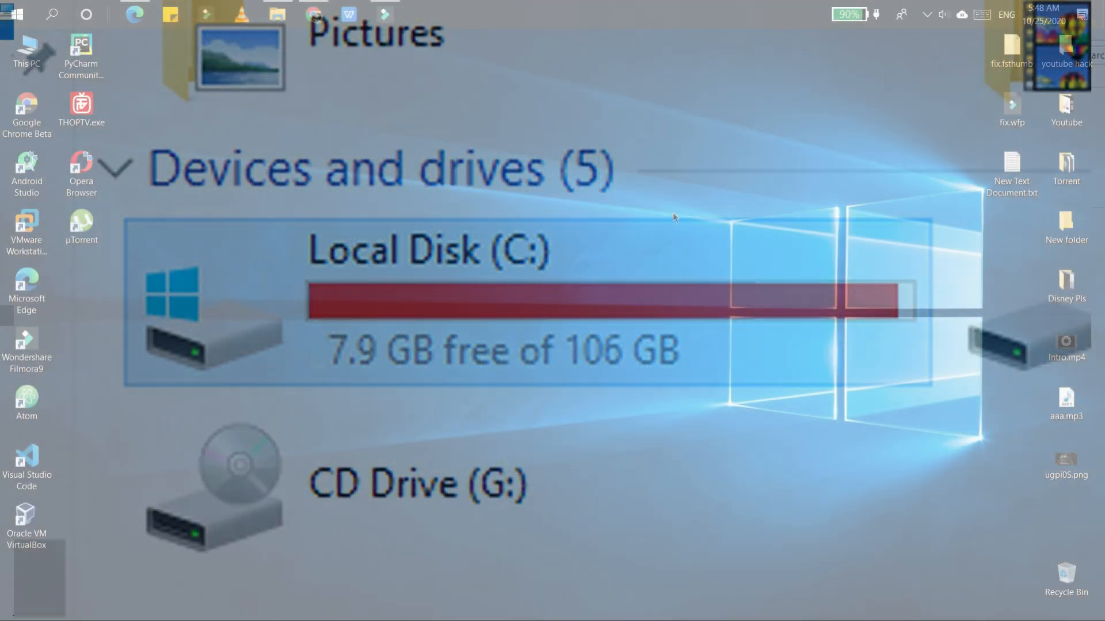
# Step: Run cmd as administrator and enter 'powercfg /hibernate off' to switch hibernation off
pyautogui.click(17, 14)
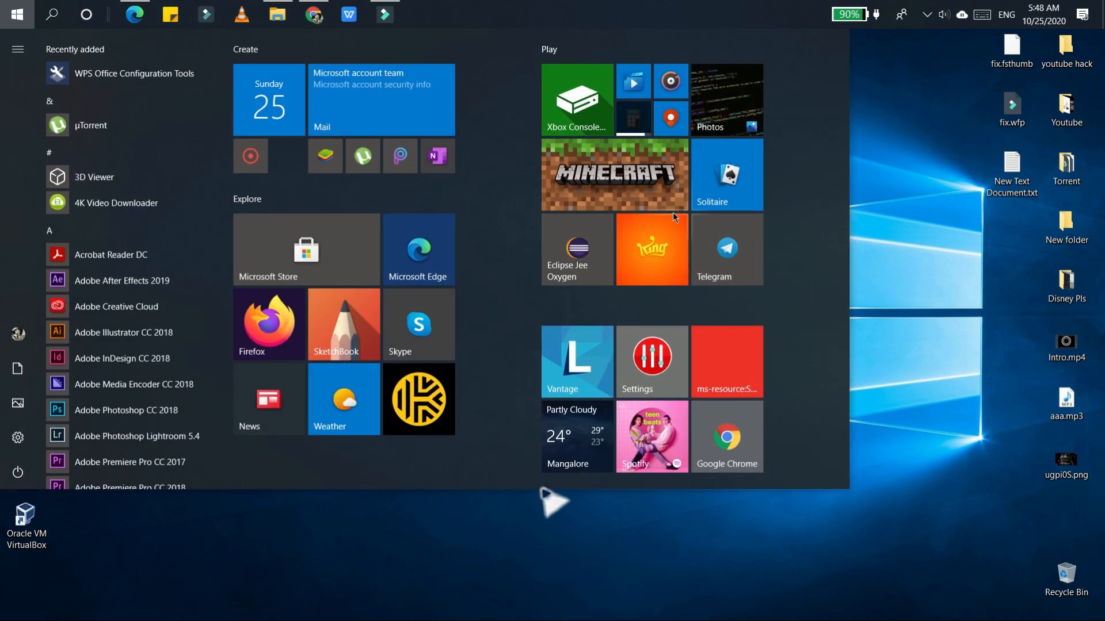
pyautogui.write('cmd')
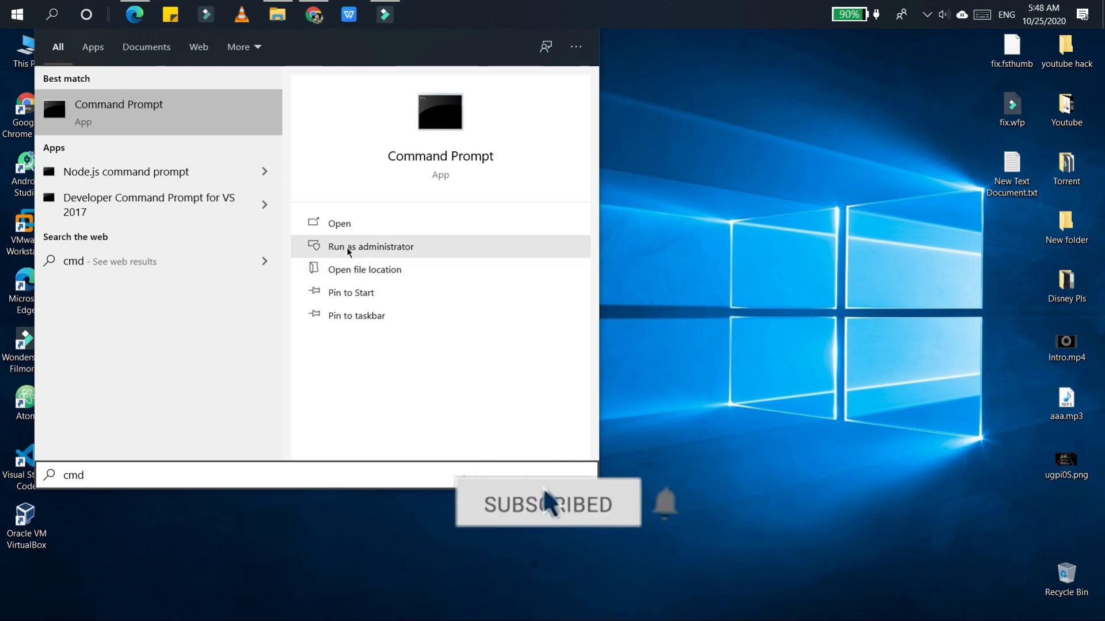
pyautogui.moveTo(666, 518)
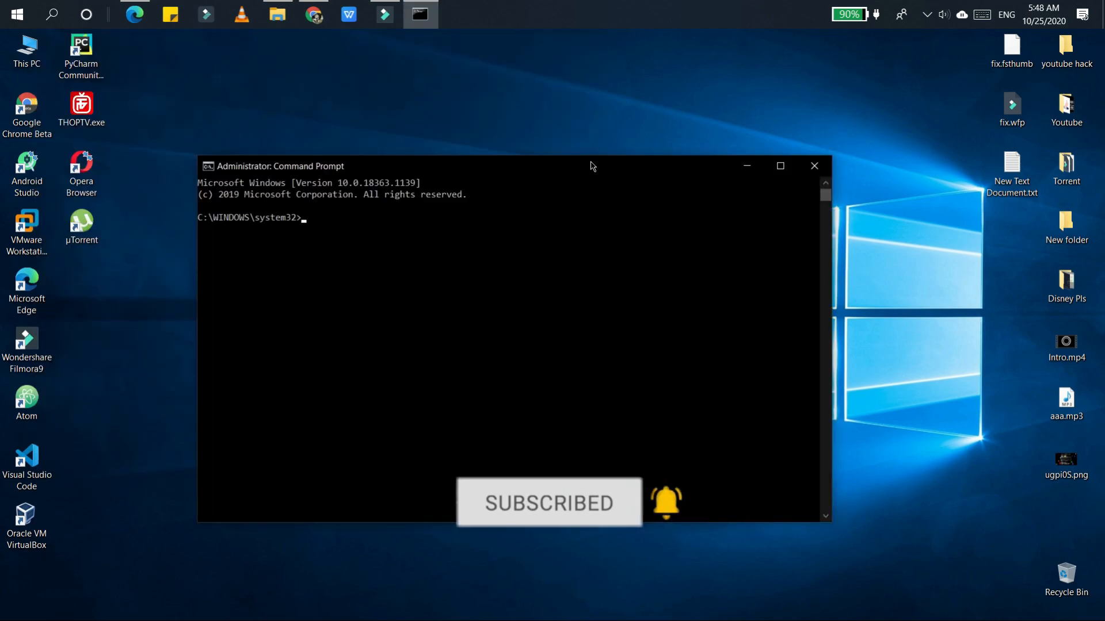
pyautogui.write('power')
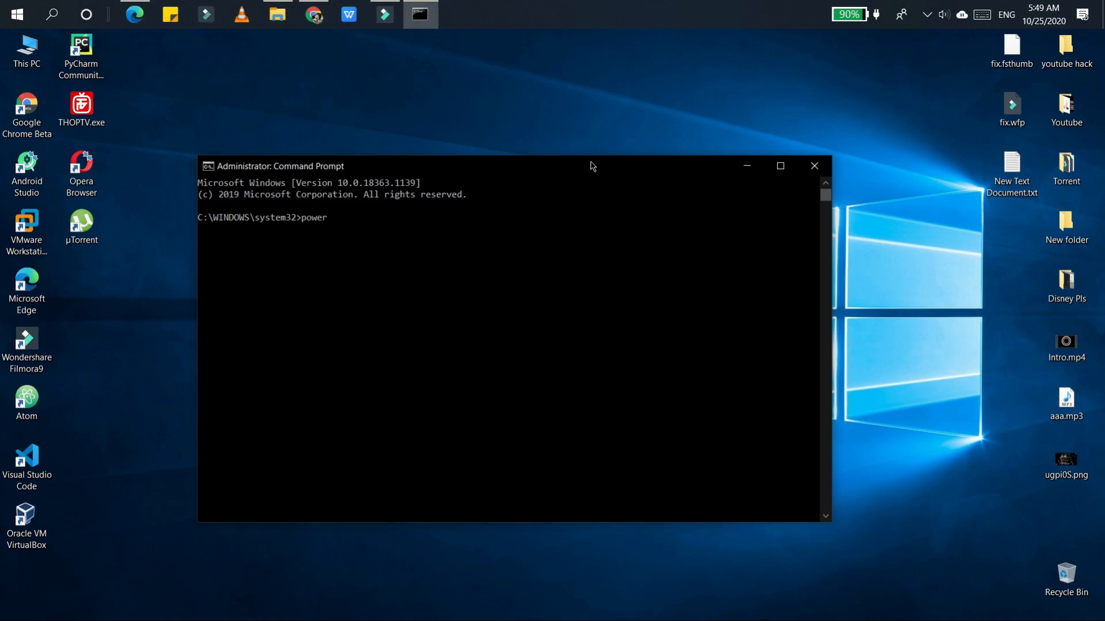
pyautogui.write('cfg')
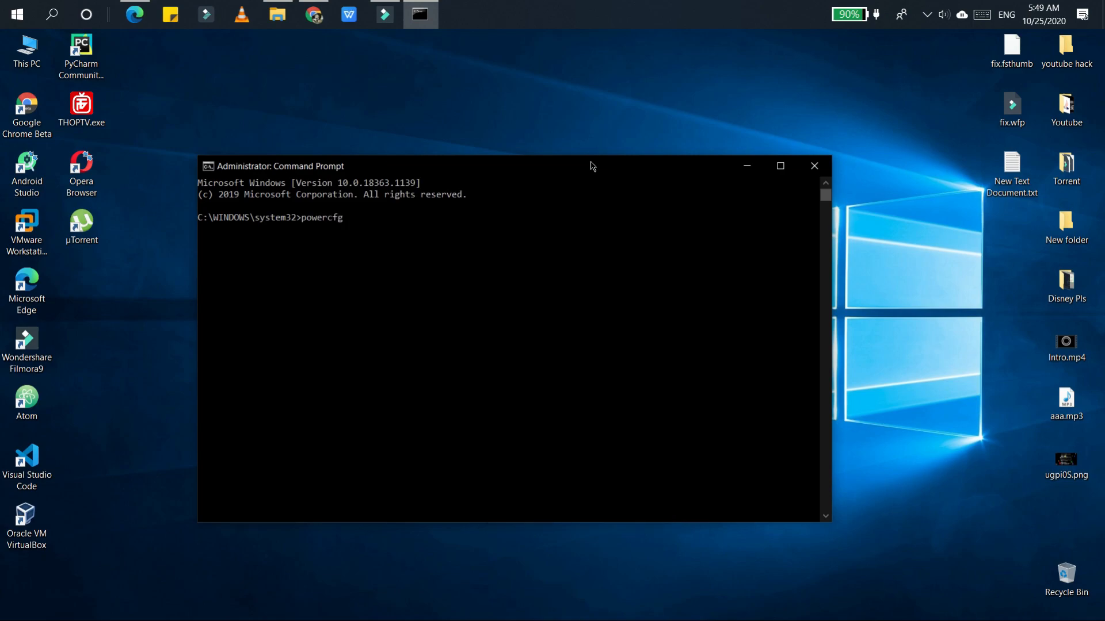
pyautogui.write('/hibern')
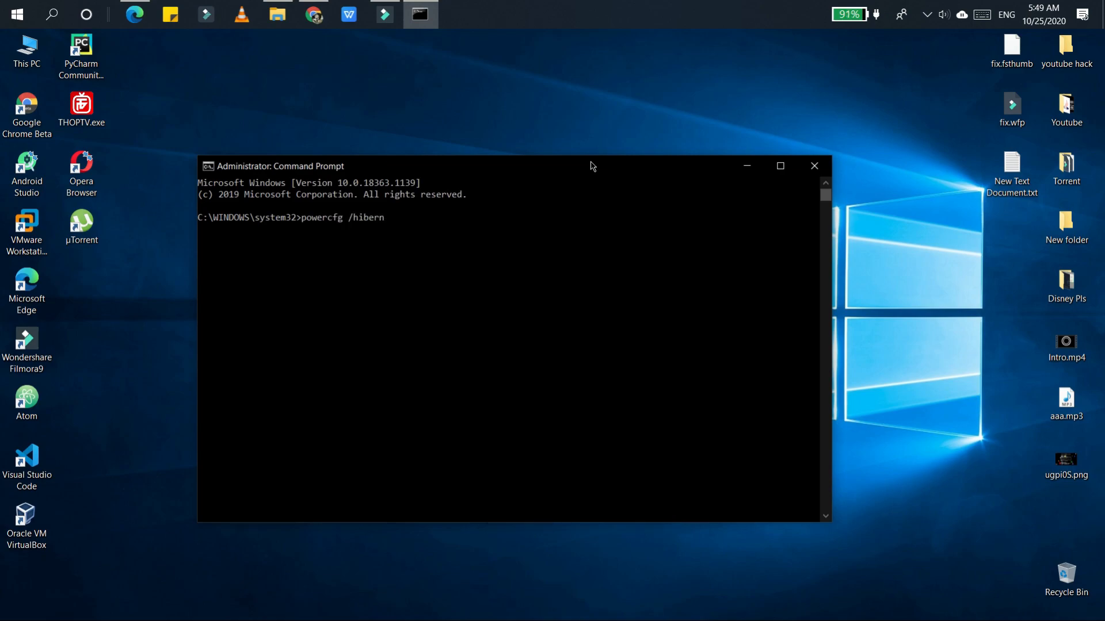
pyautogui.write('ate off')
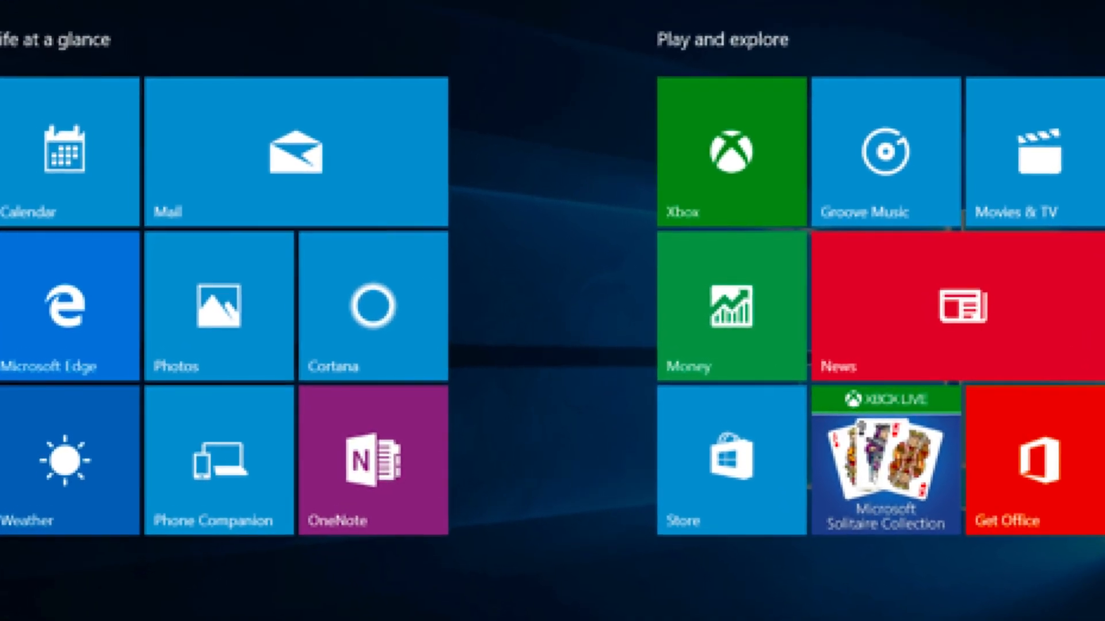
# Step: Sort installed apps by size and start uninstalling Wampserver64 3.1.0 (4.54 GB)
pyautogui.click(15, 14)
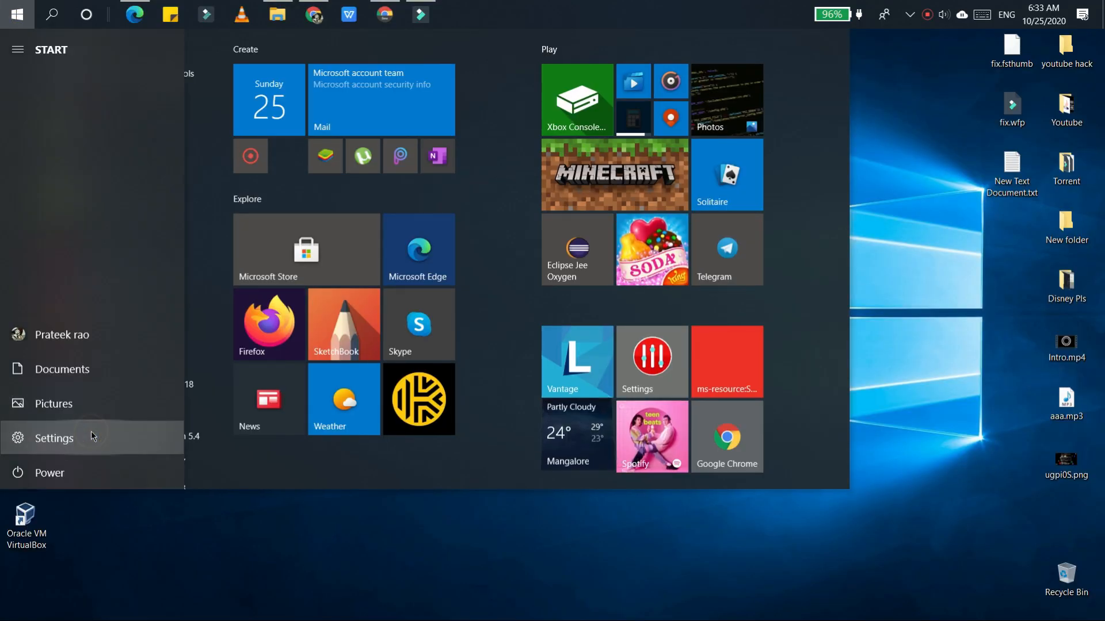
pyautogui.click(54, 437)
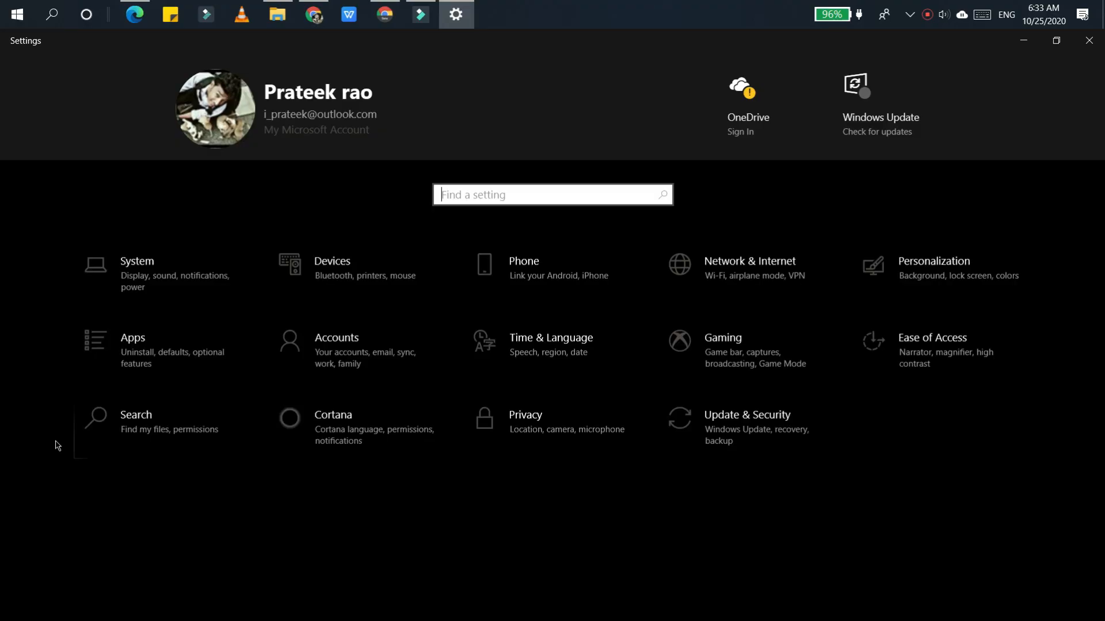
pyautogui.moveTo(179, 365)
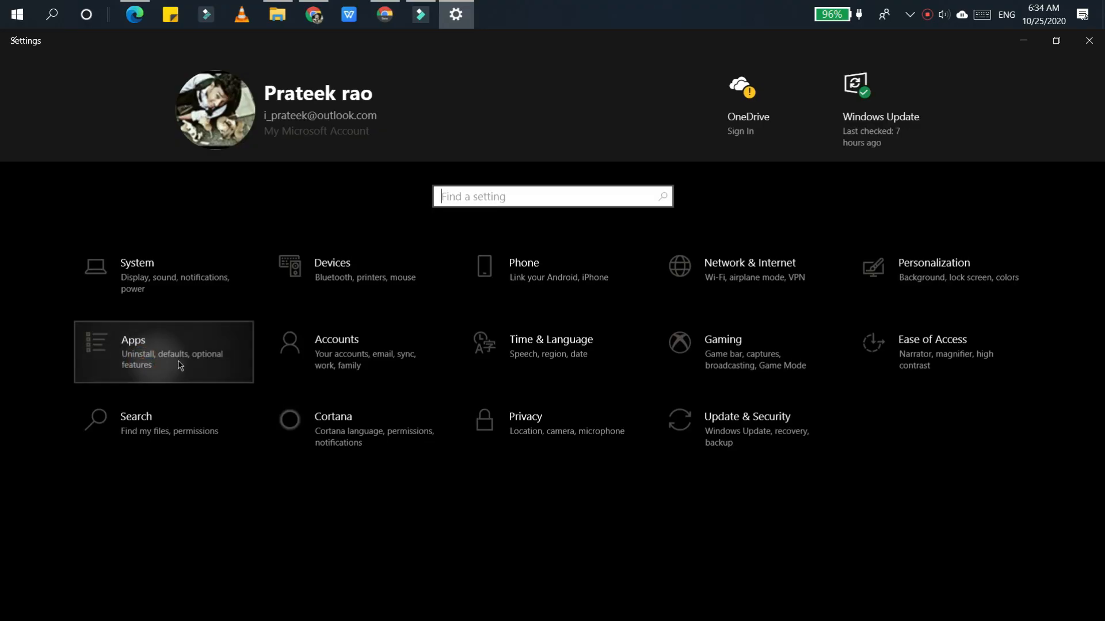
pyautogui.click(163, 352)
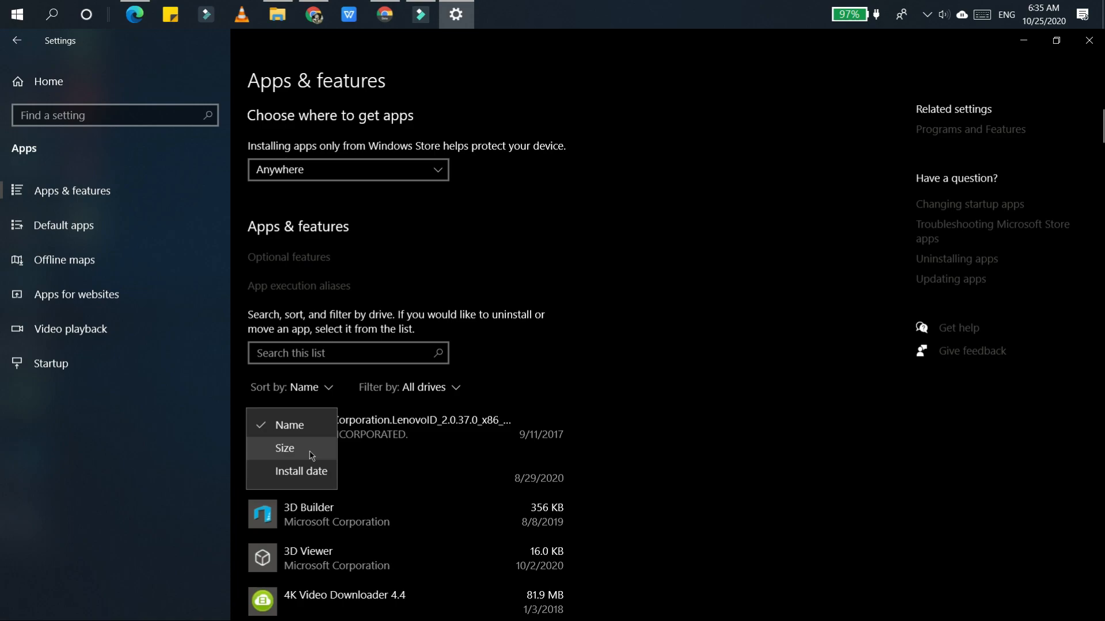
pyautogui.click(285, 448)
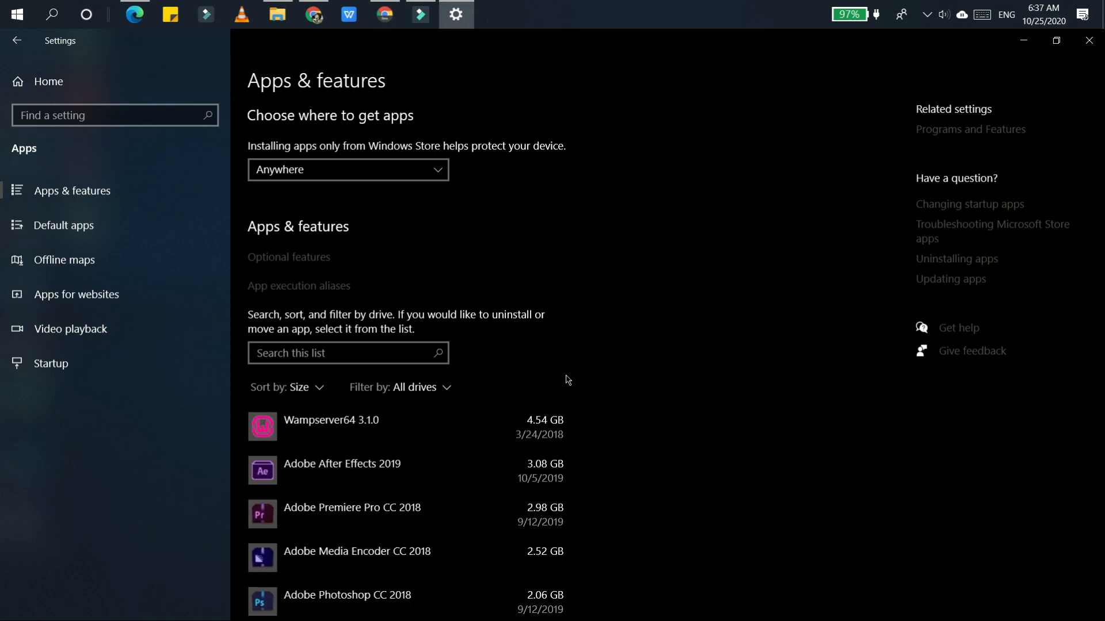
pyautogui.click(405, 427)
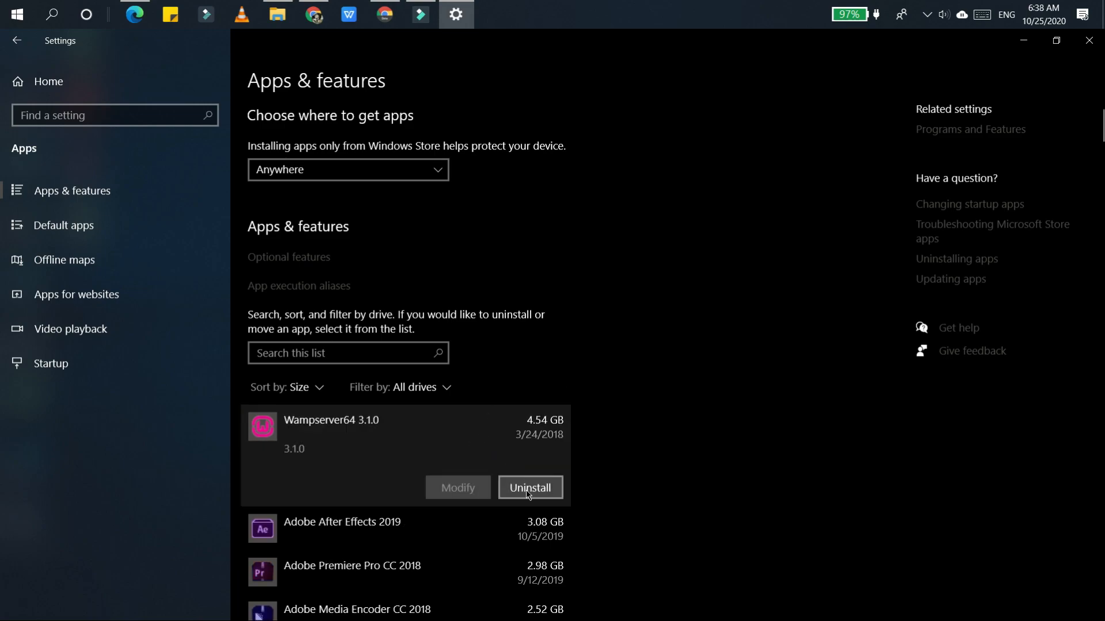
pyautogui.click(529, 488)
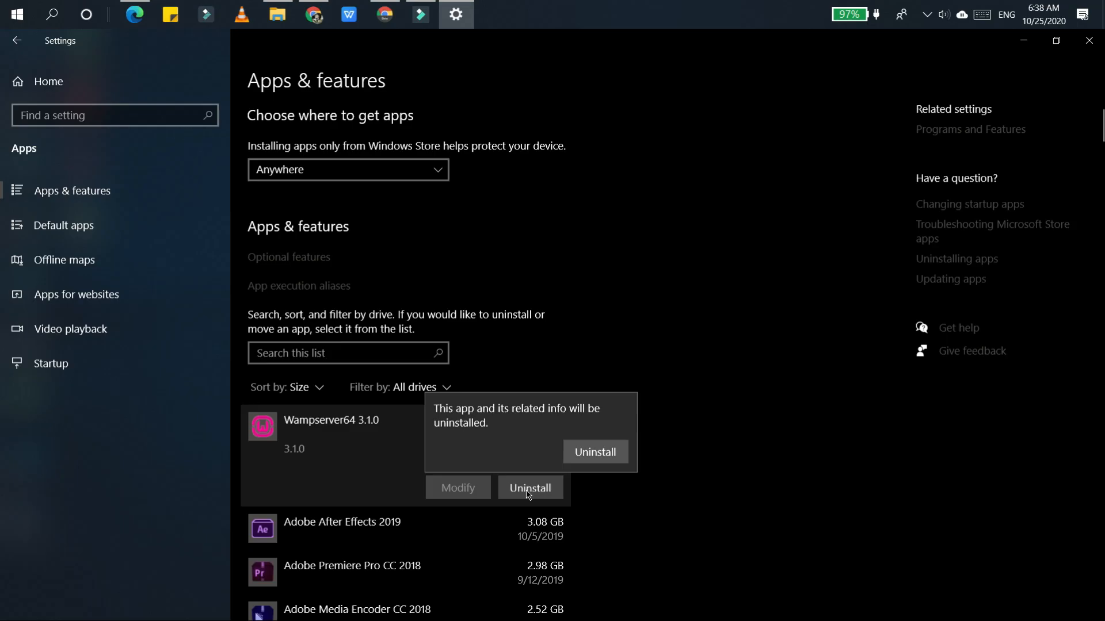